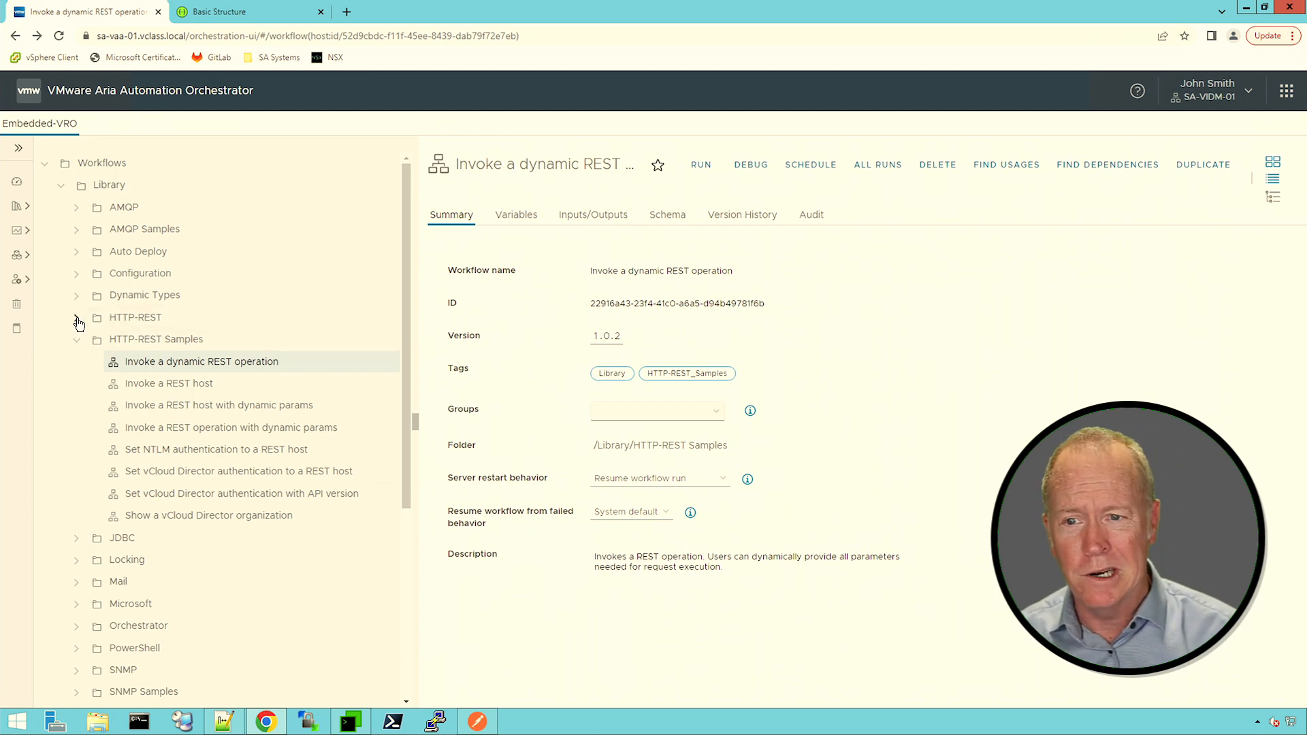
- Expand the Library > HTTP-REST folder to reveal its Configuration workflows
left_click(75, 316)
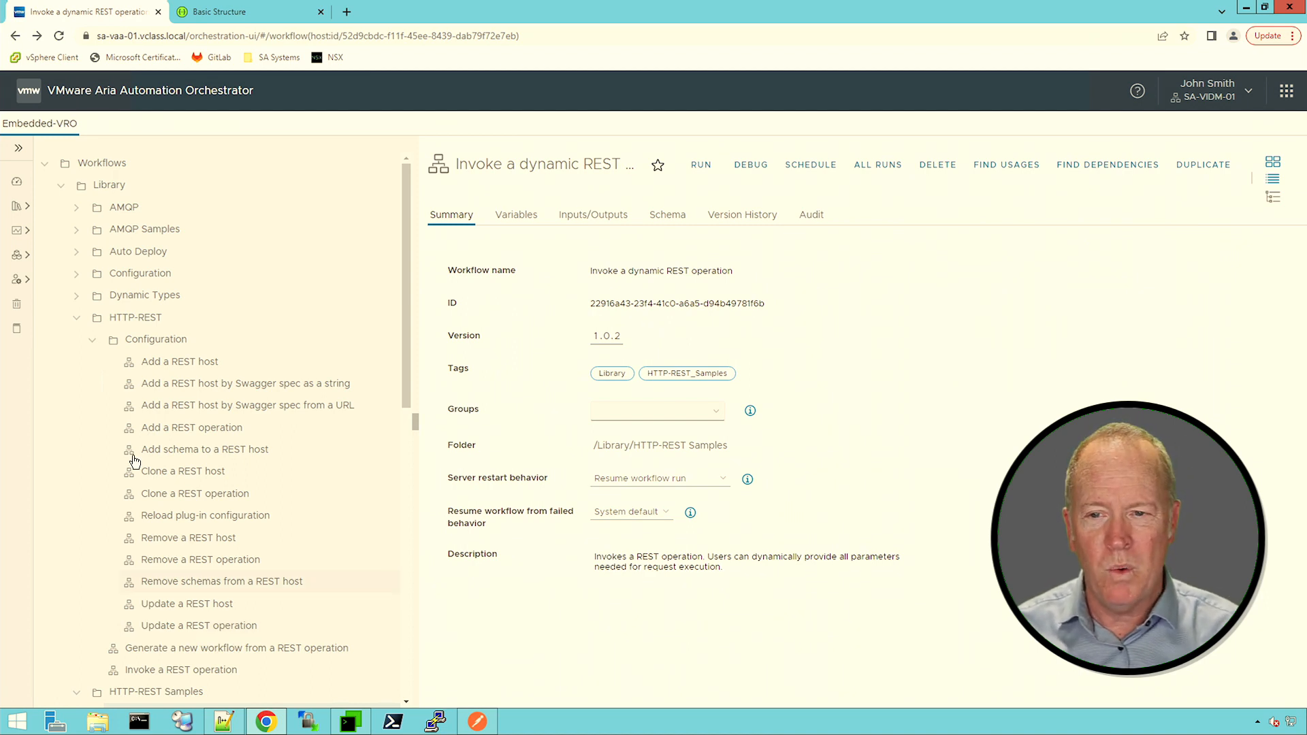
- Open 'Add a REST host' and view its schema of certificate-import, decision and host-creation steps
left_click(179, 361)
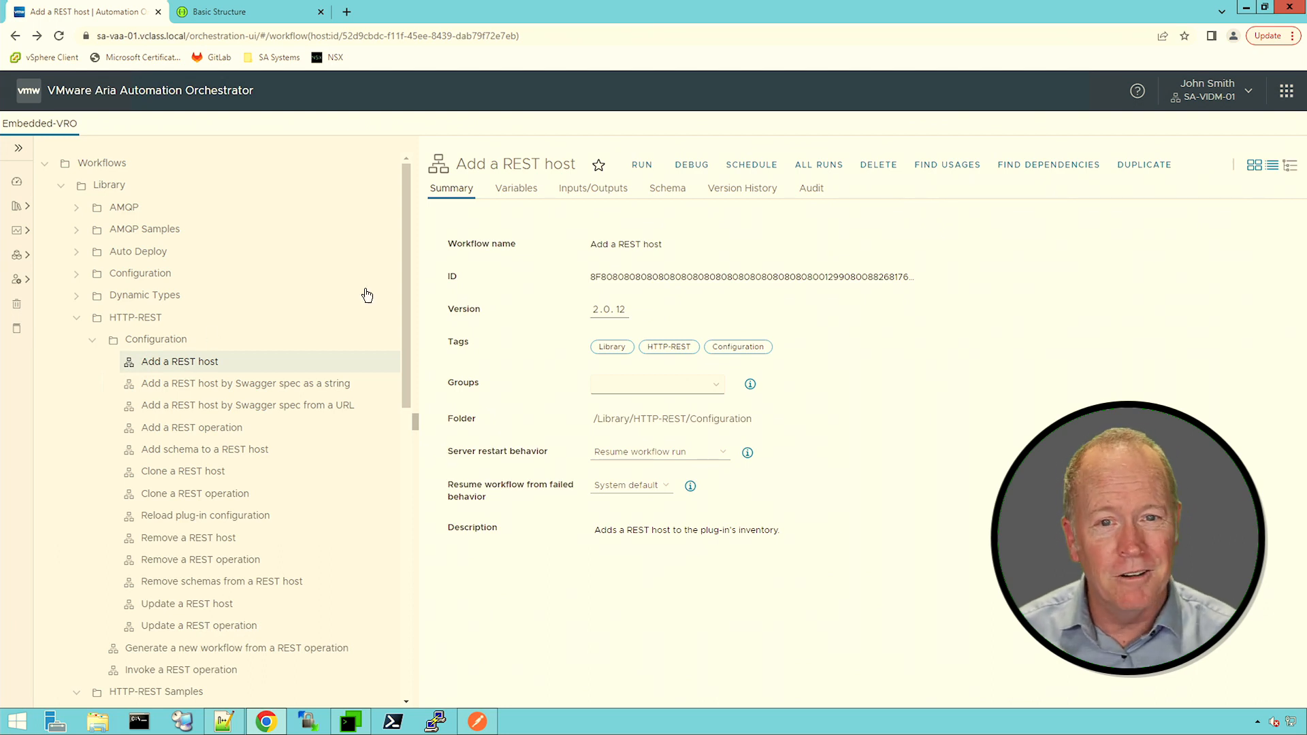
mouse_move(667, 188)
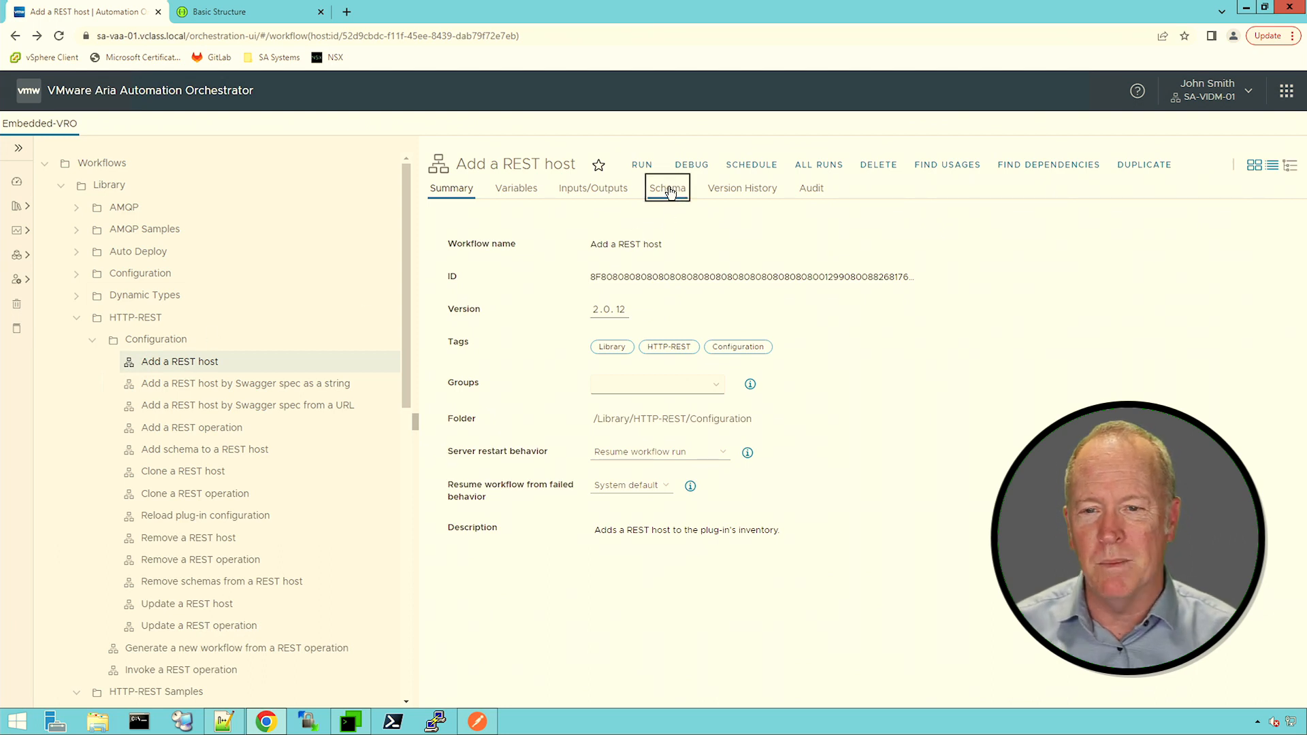
left_click(667, 188)
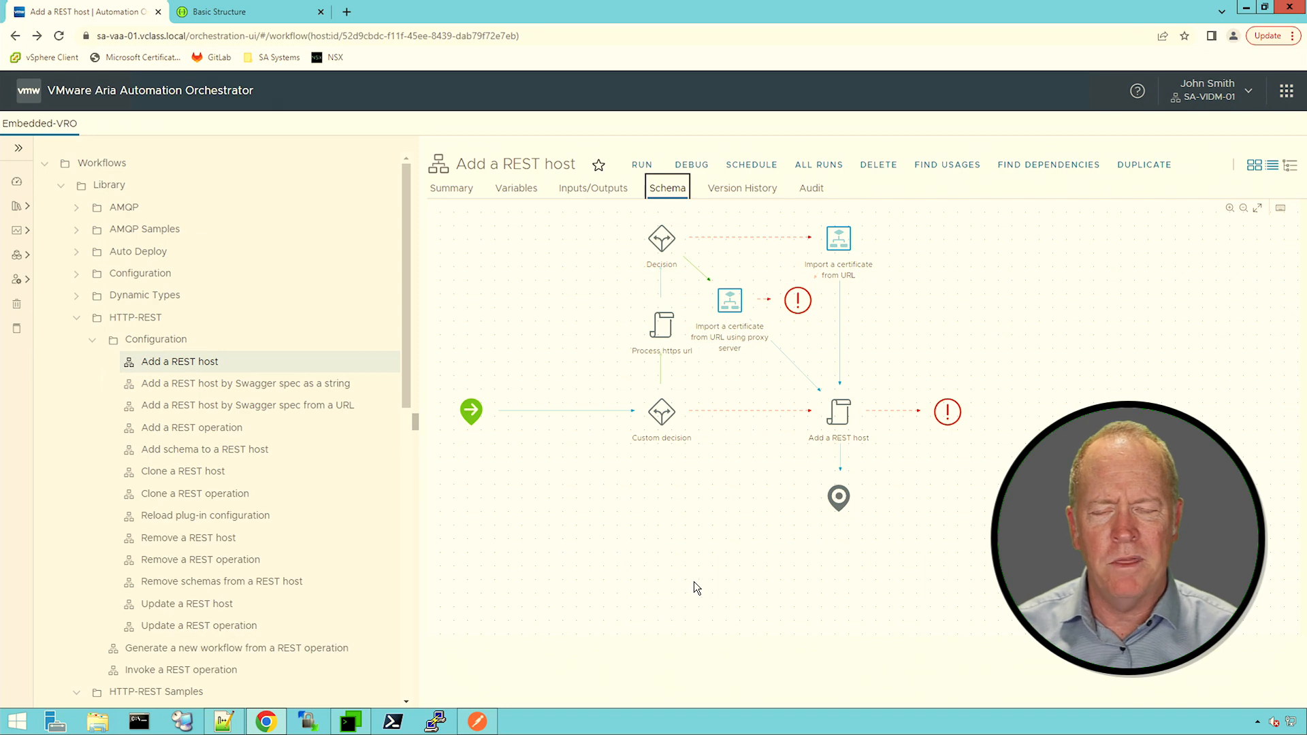
mouse_move(708, 505)
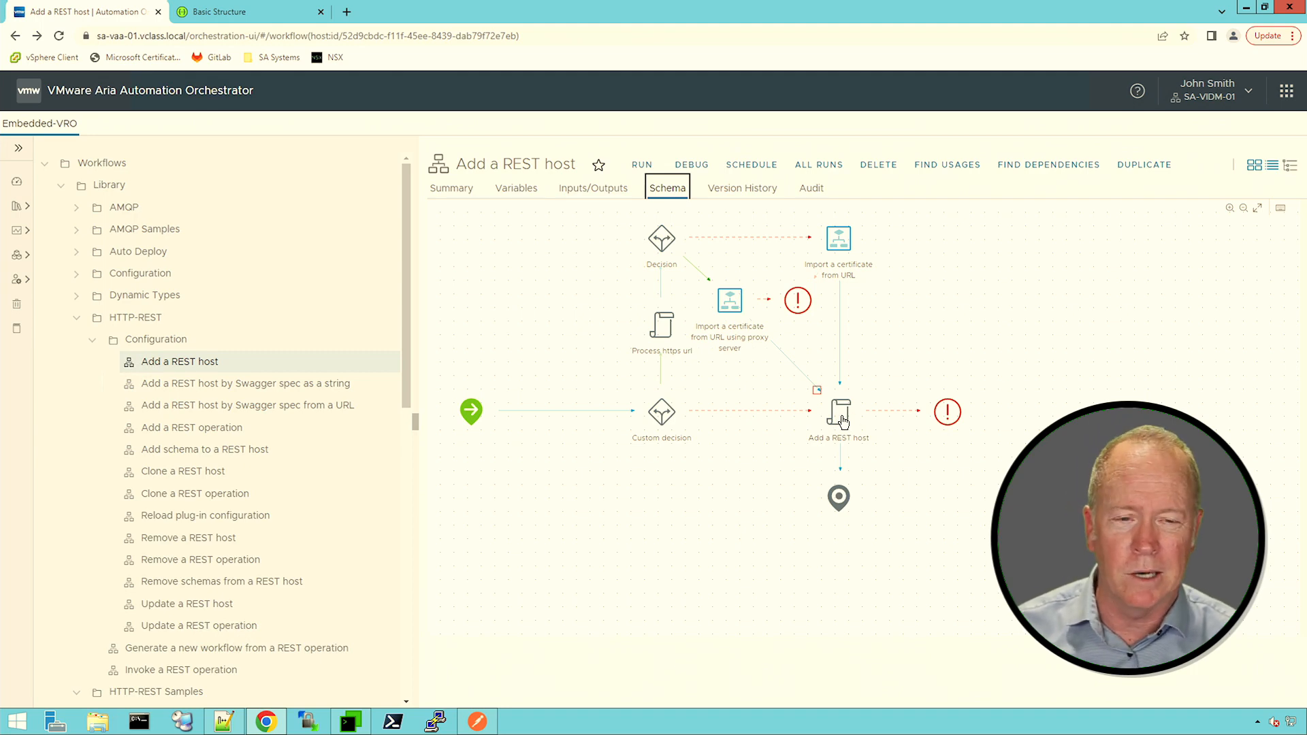
- Select the 'Add a REST host' scriptable task and scroll through its host-creation script
left_click(839, 411)
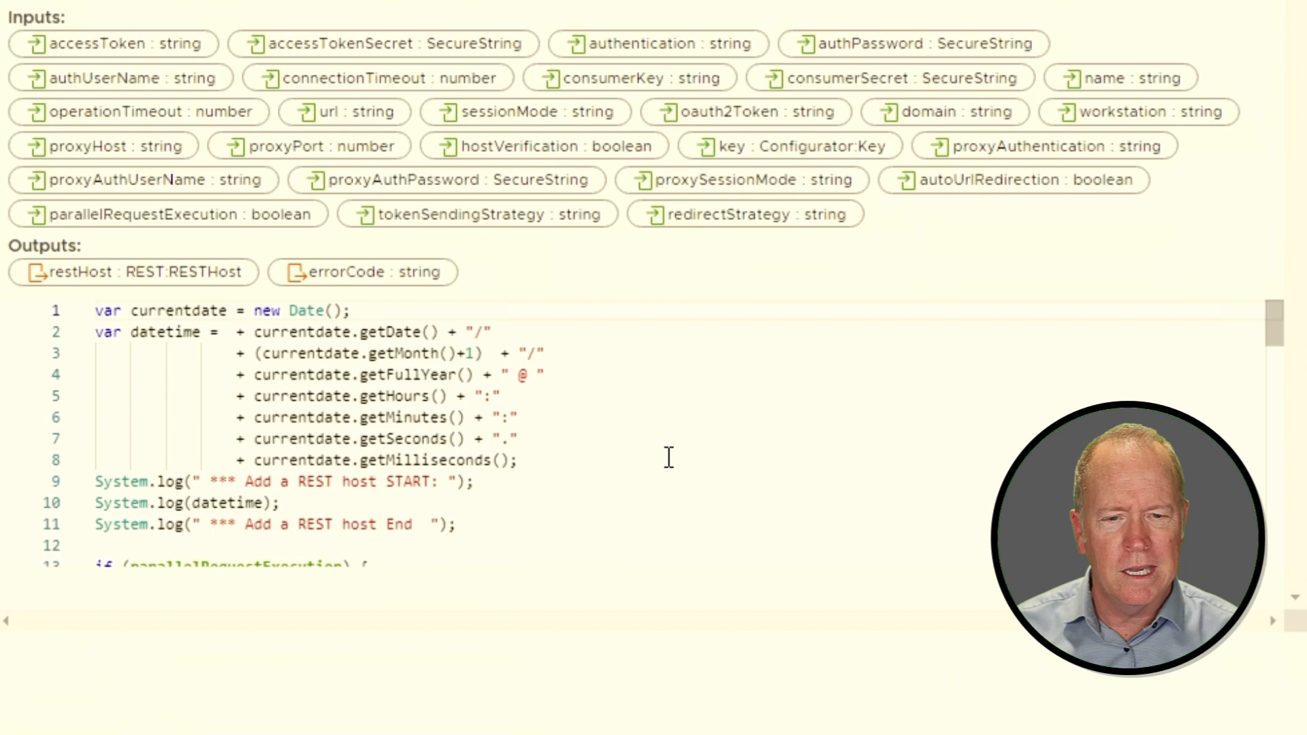
scroll("down", 3)
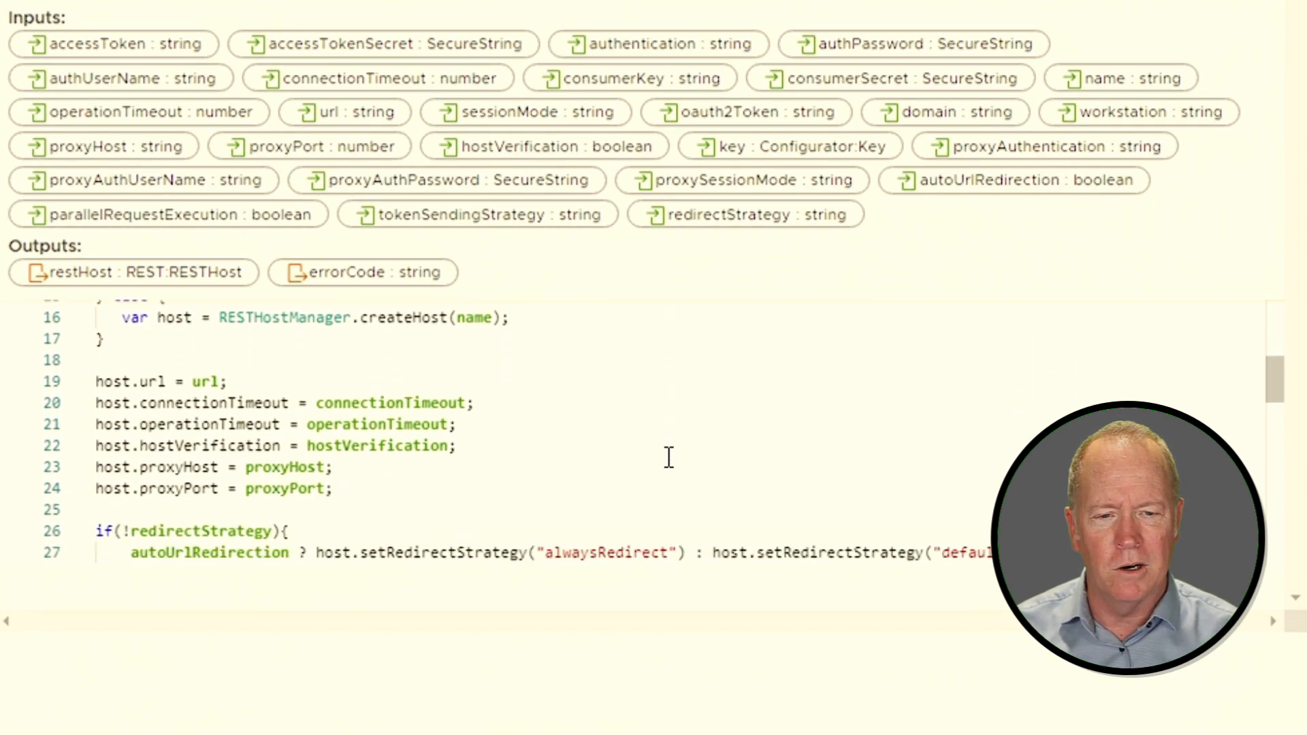
scroll("down", 3)
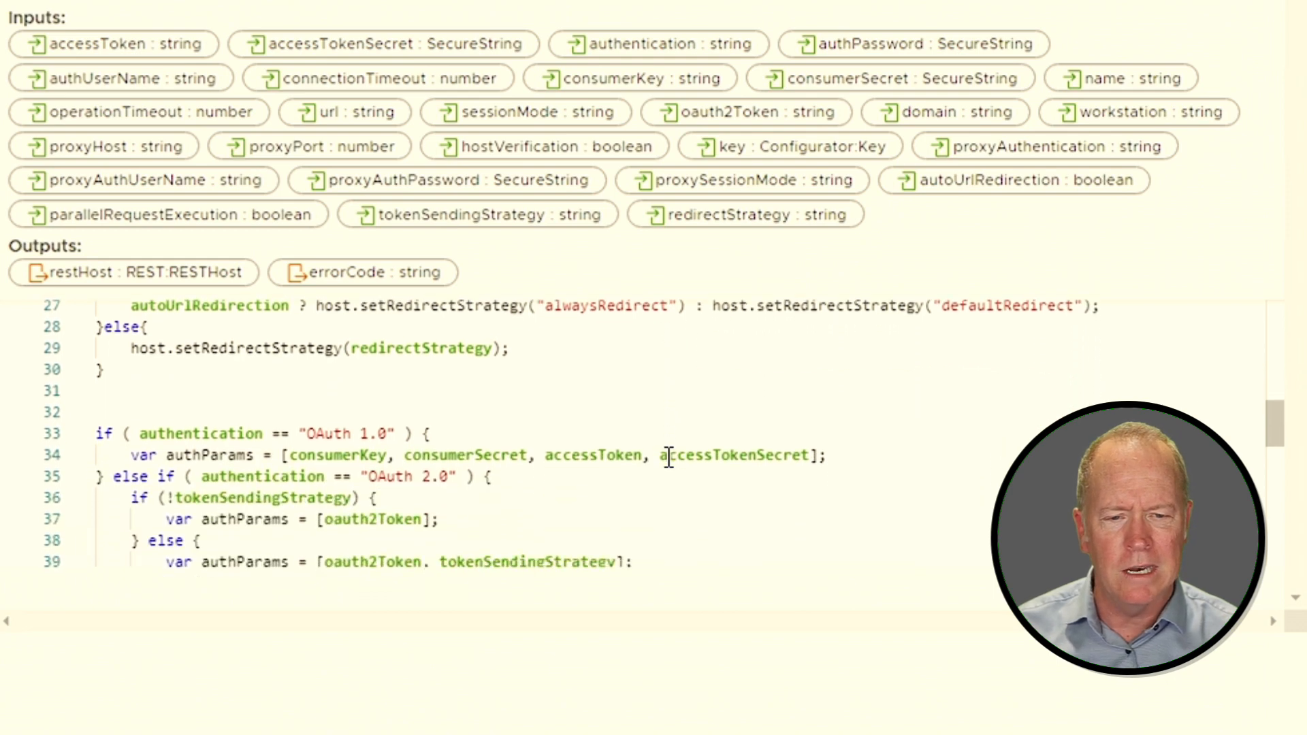
scroll("down", 3)
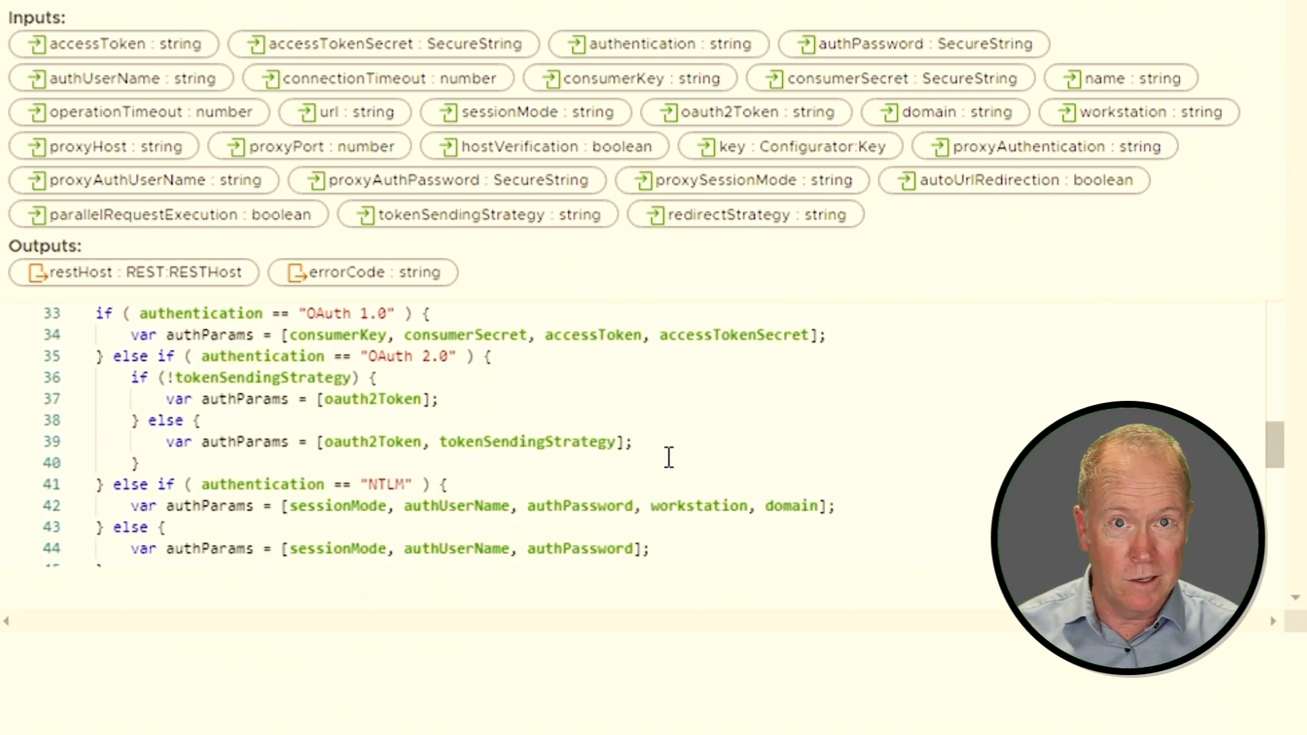
scroll("down", 3)
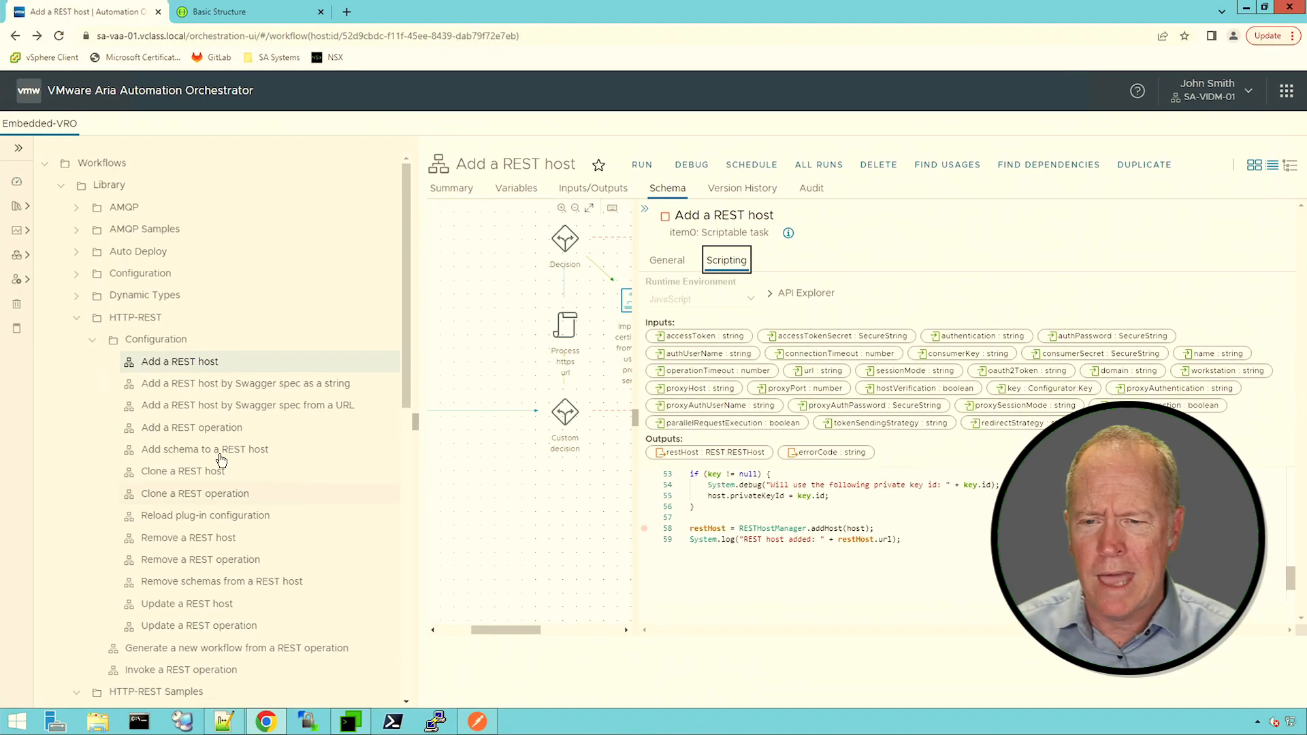
- Show the 'Add operation' task script of the 'Add a REST operation' workflow
left_click(191, 427)
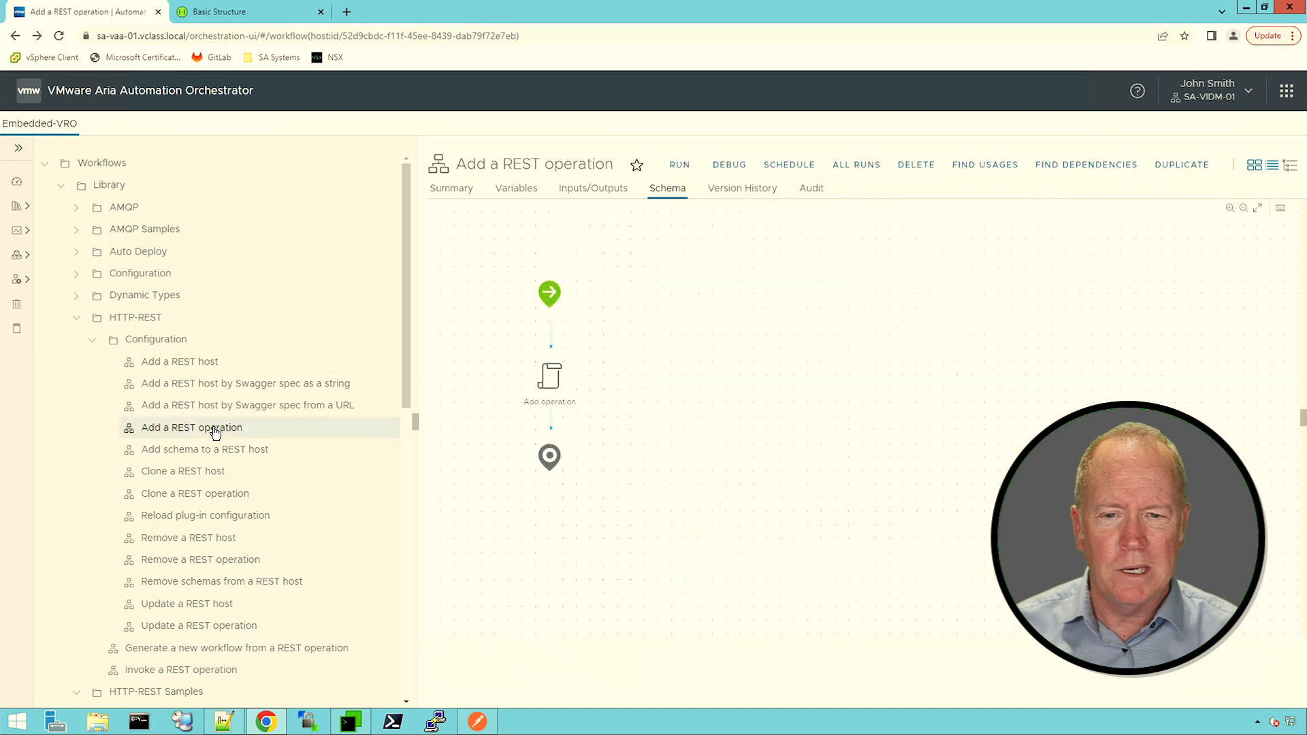
left_click(549, 376)
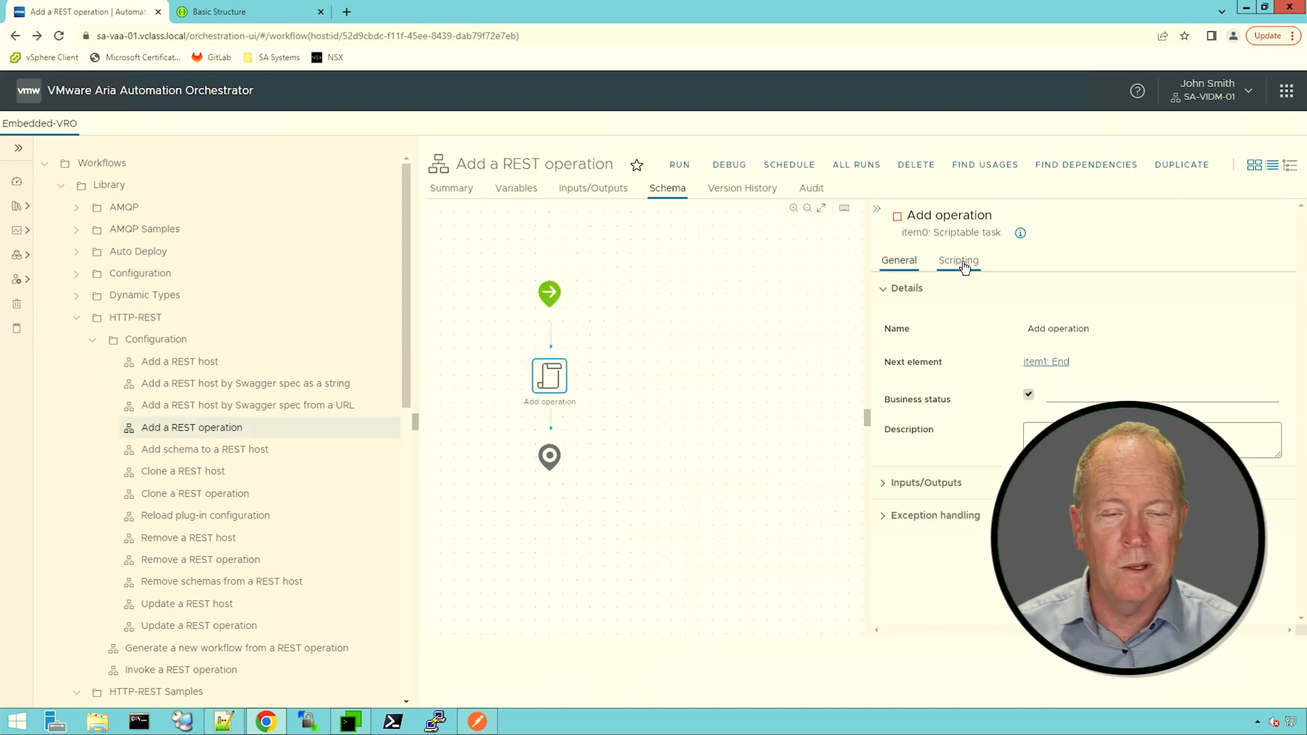
left_click(958, 260)
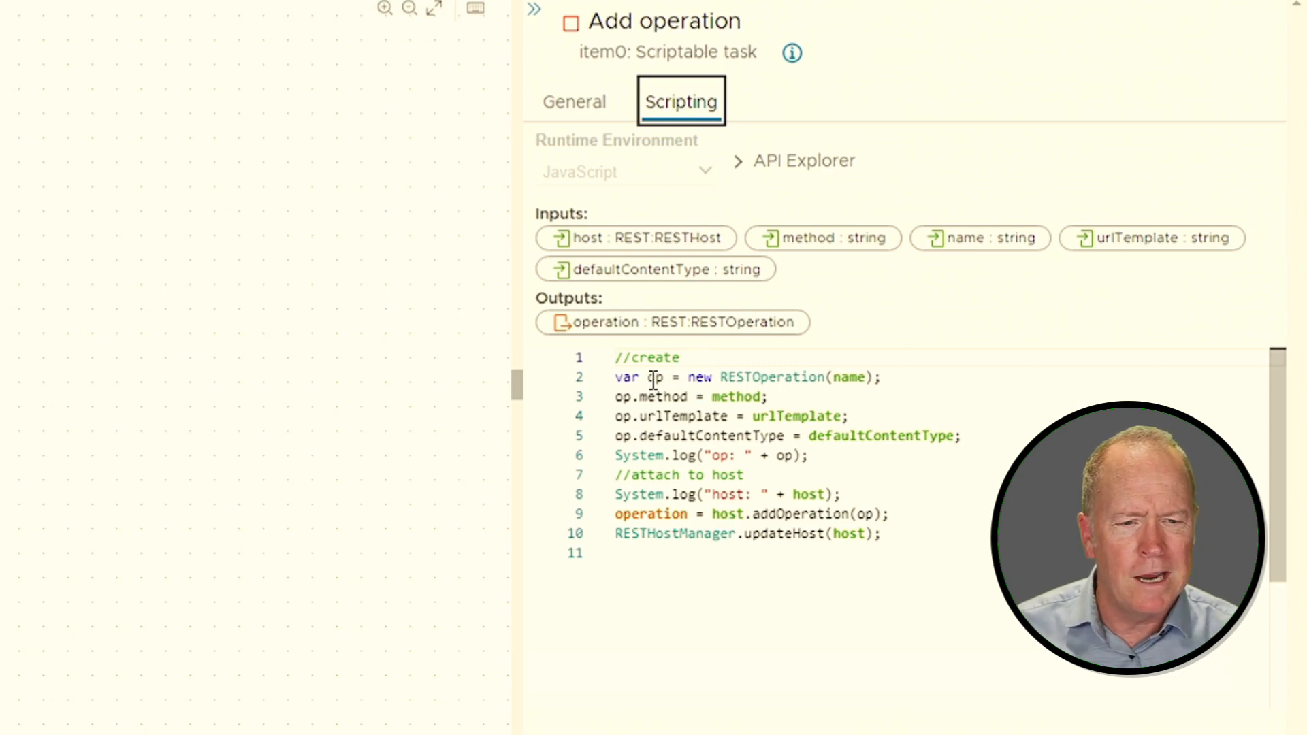
mouse_move(652, 377)
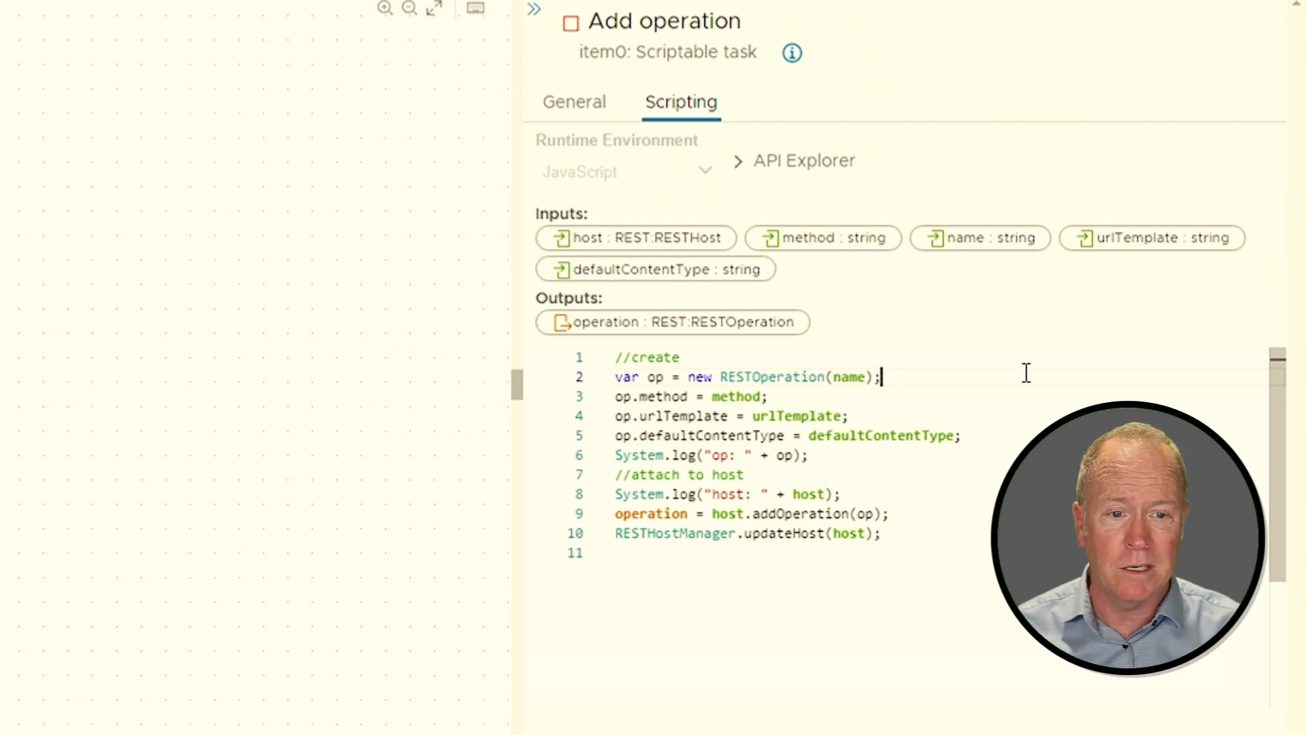
mouse_move(1031, 358)
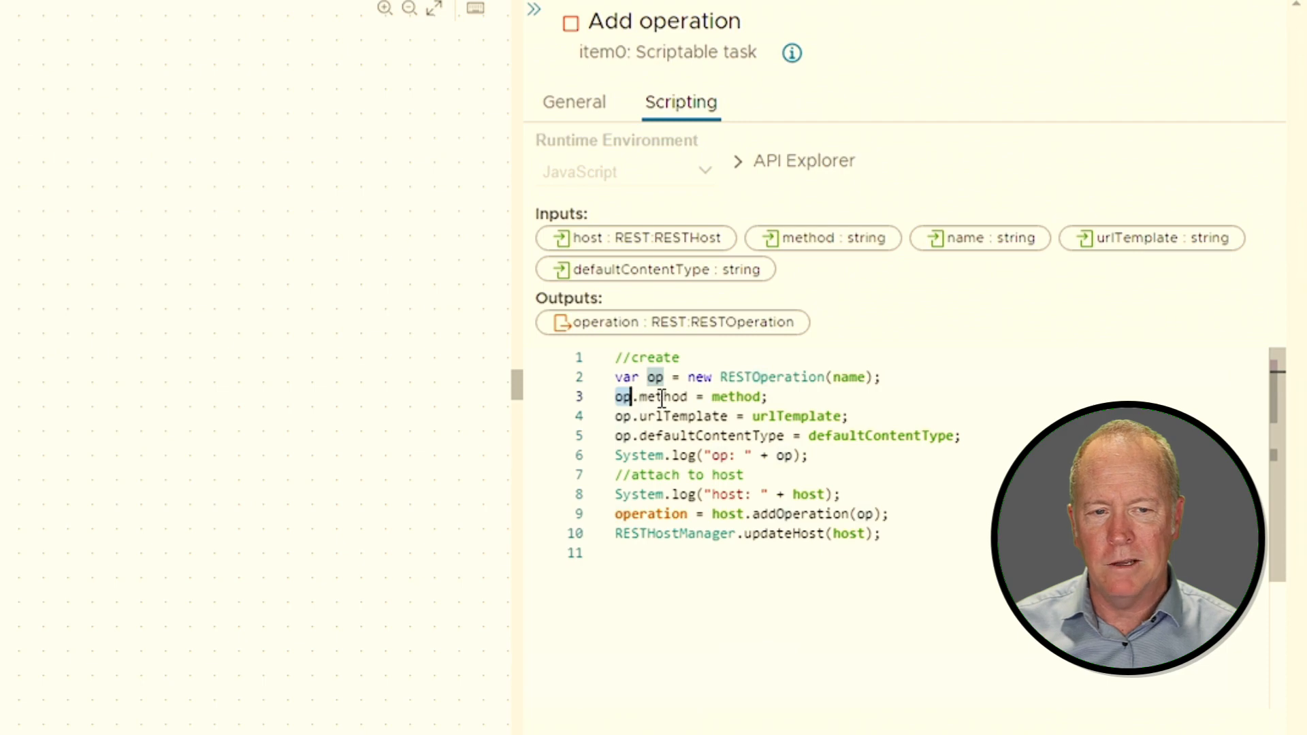
- Highlight the op variable and the classes it uses in the Add operation script
double_click(662, 397)
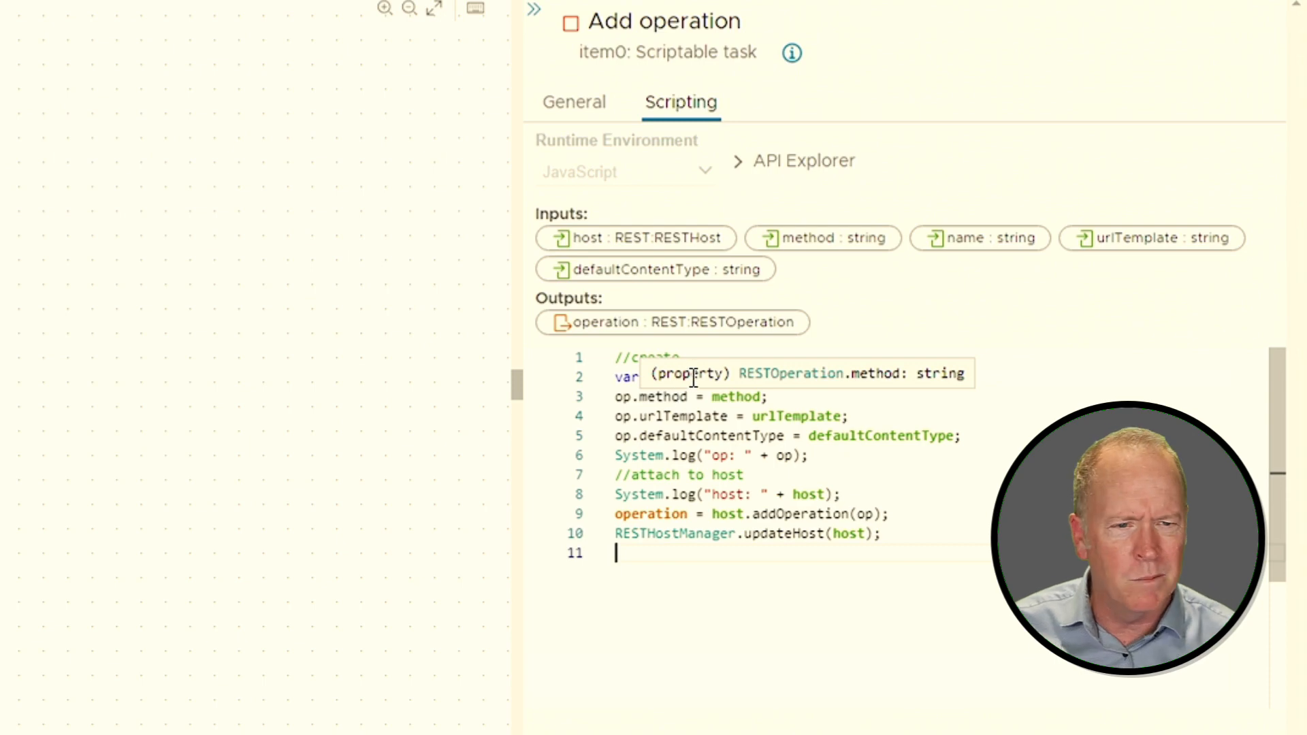
mouse_move(762, 363)
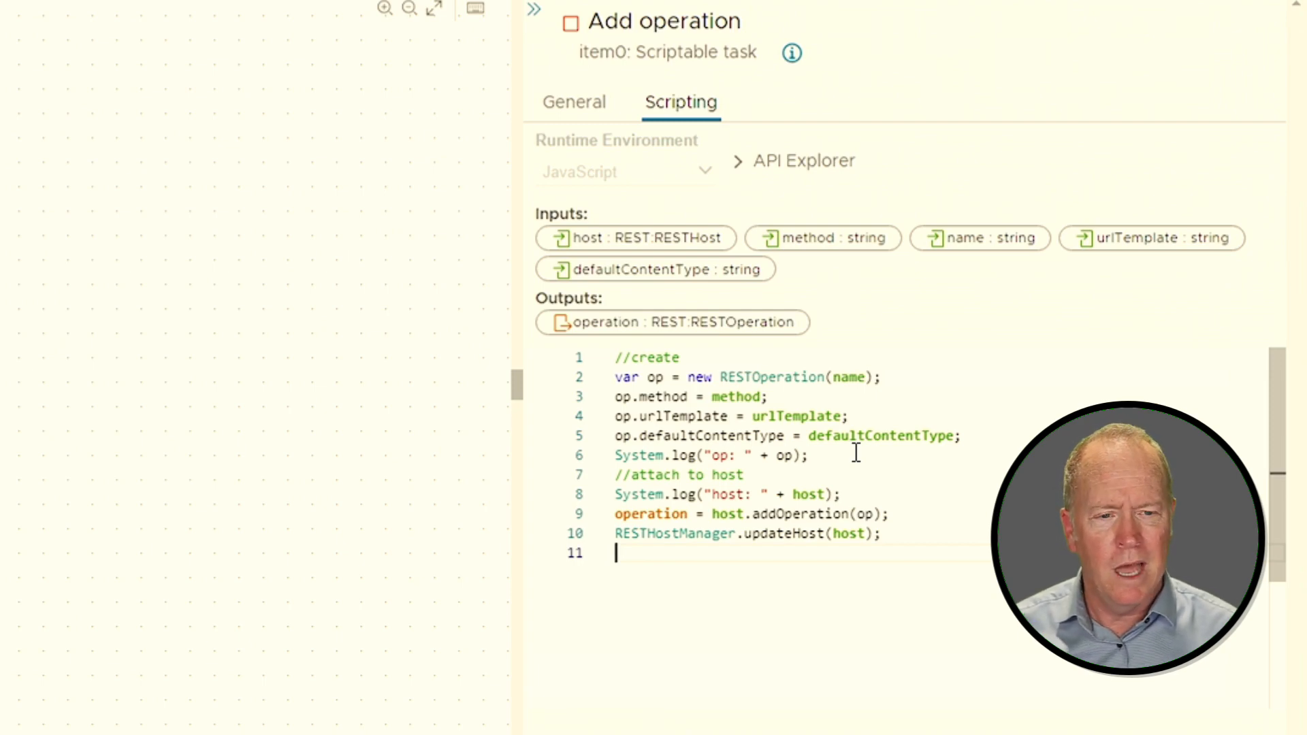
mouse_move(783, 455)
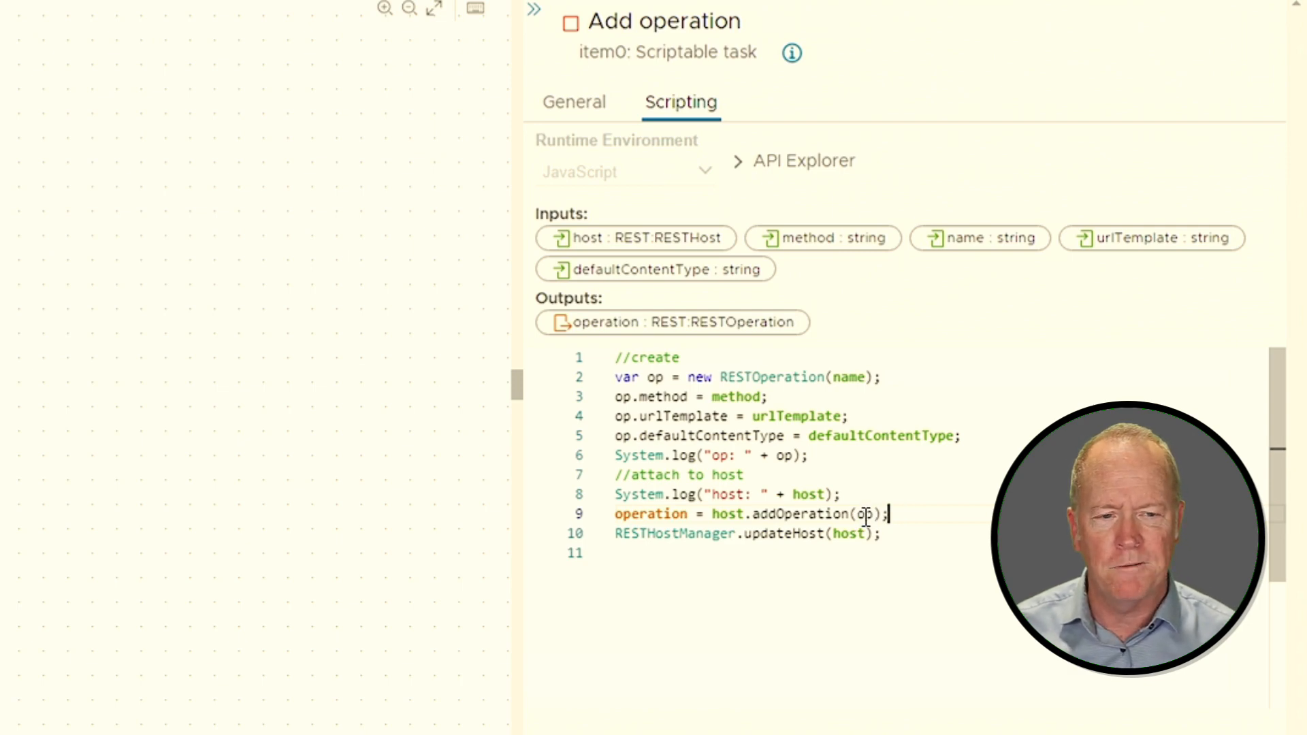
double_click(864, 513)
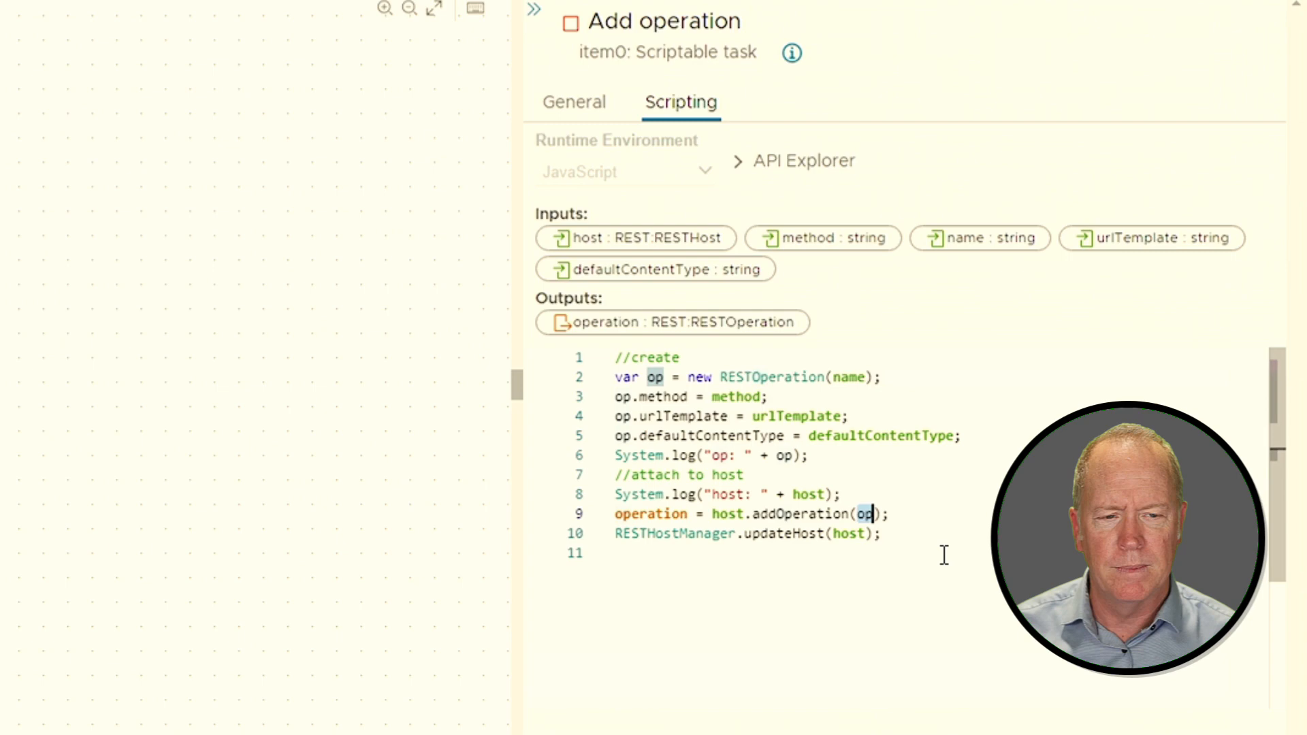
double_click(674, 534)
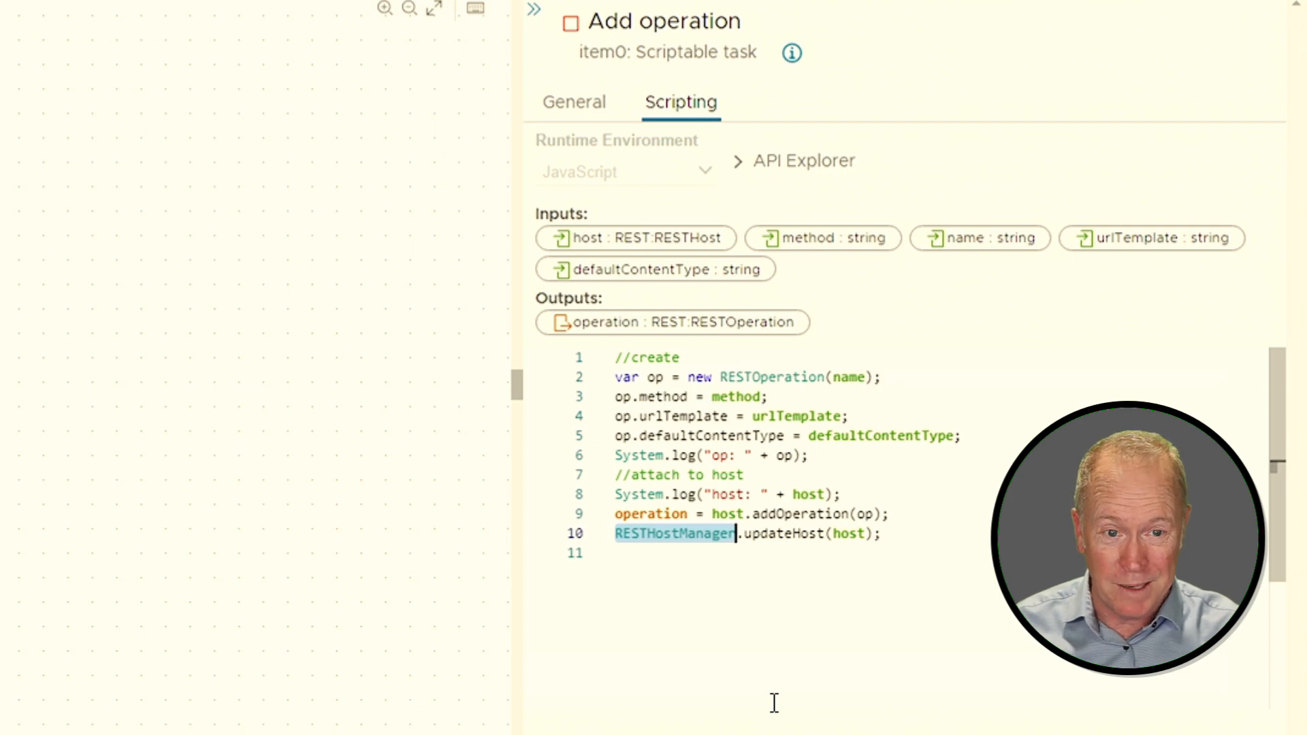
mouse_move(782, 638)
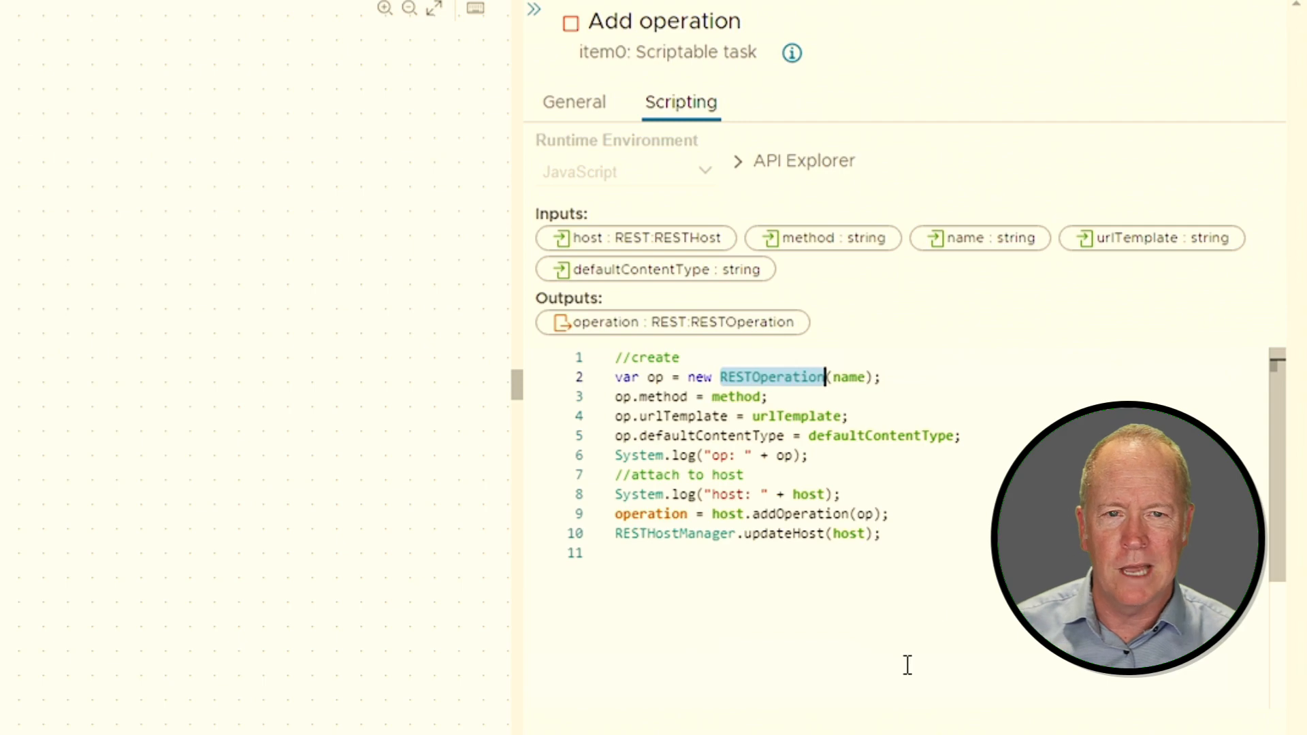
mouse_move(782, 602)
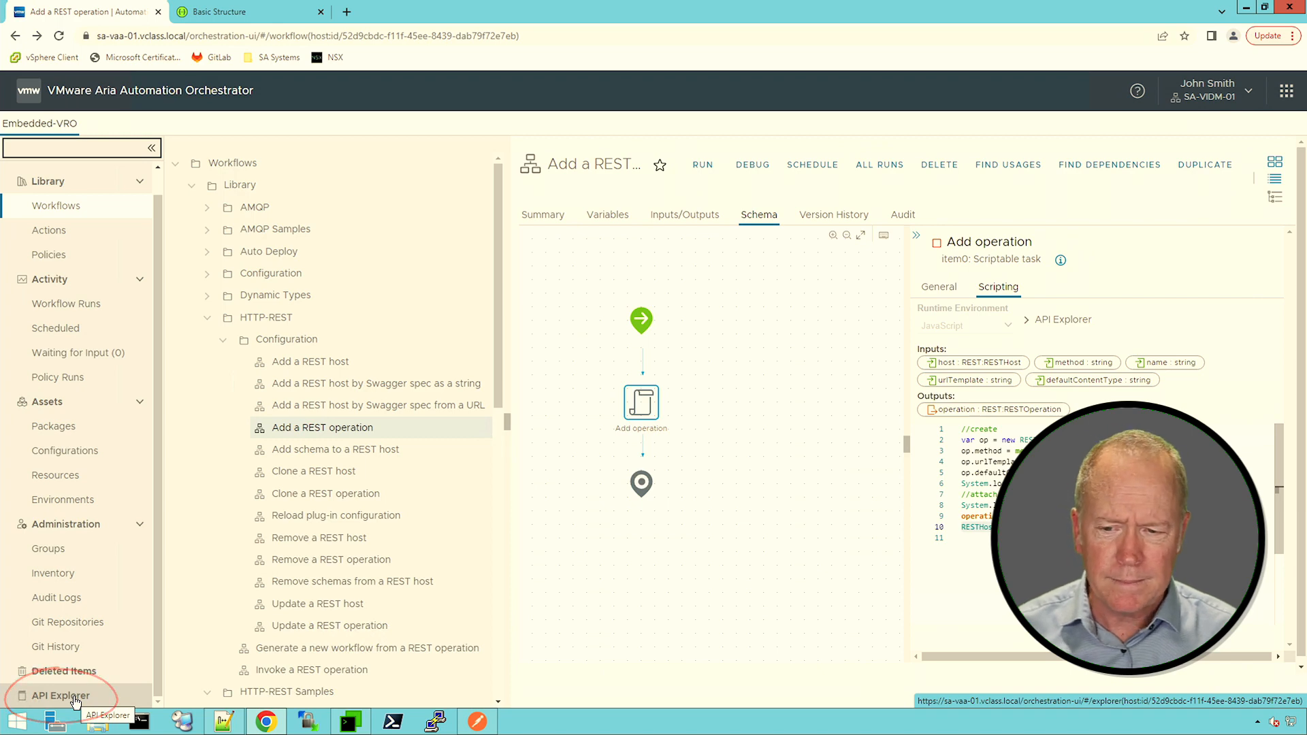
- In API Explorer, open the RESTOperation reference page under Plugins > REST > Objects
left_click(60, 695)
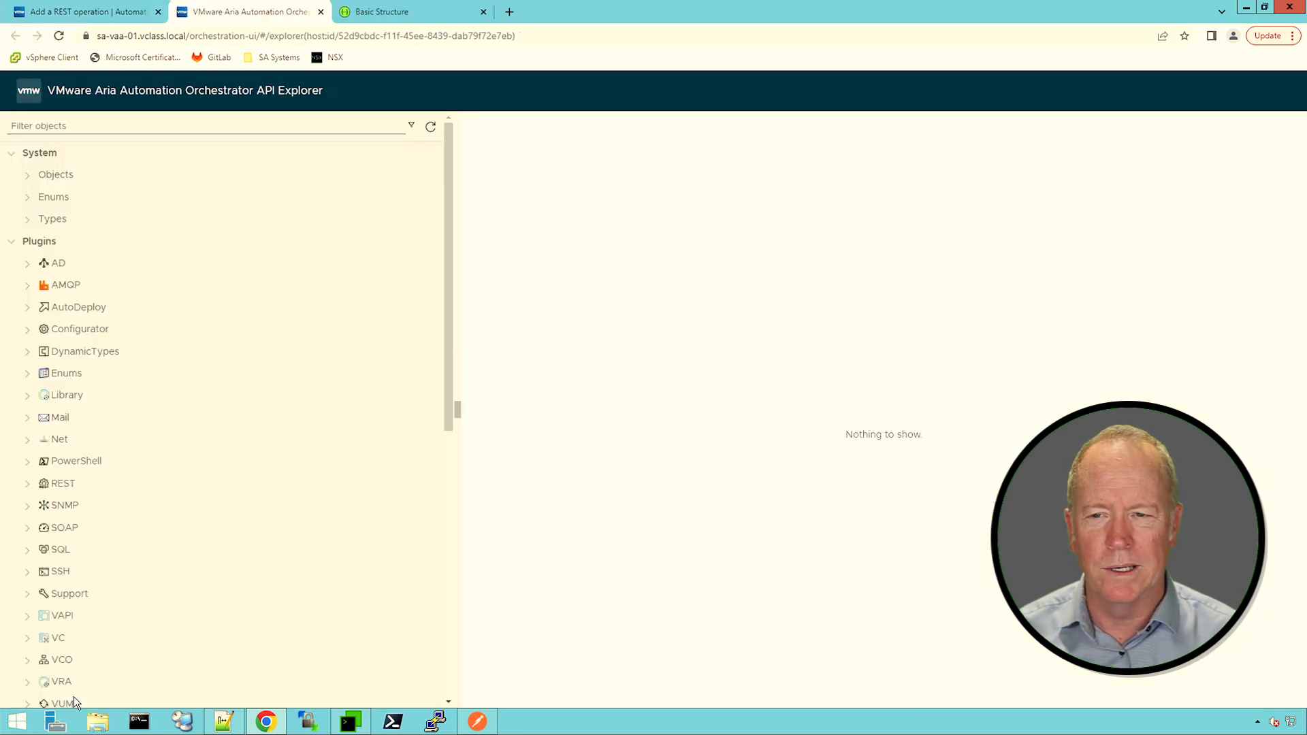
mouse_move(138, 323)
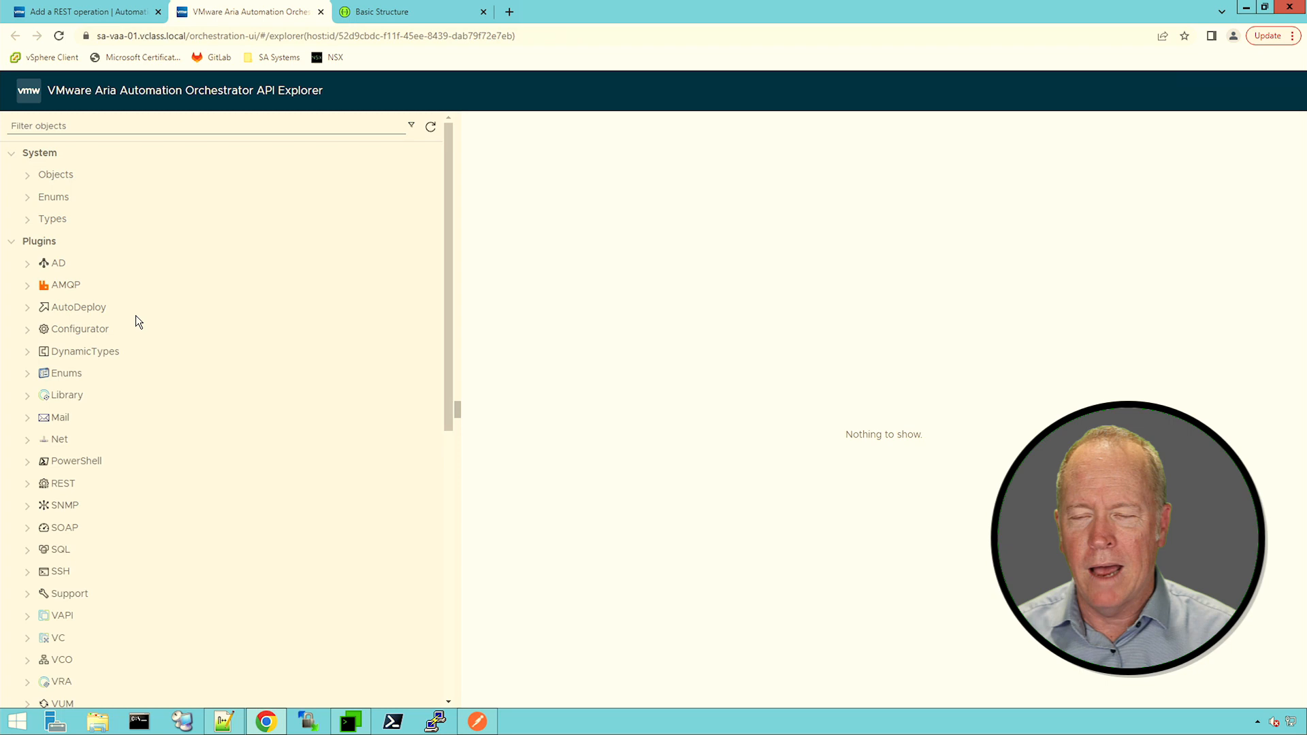
mouse_move(139, 284)
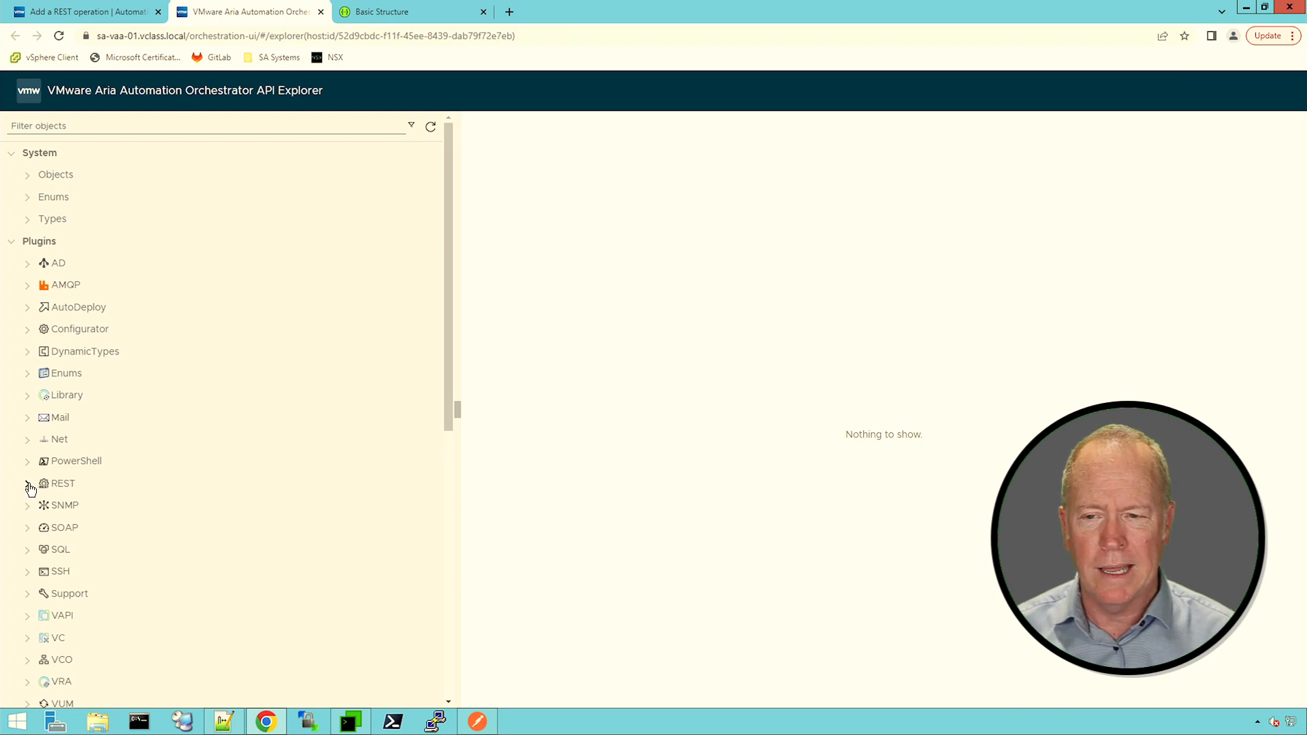
left_click(27, 484)
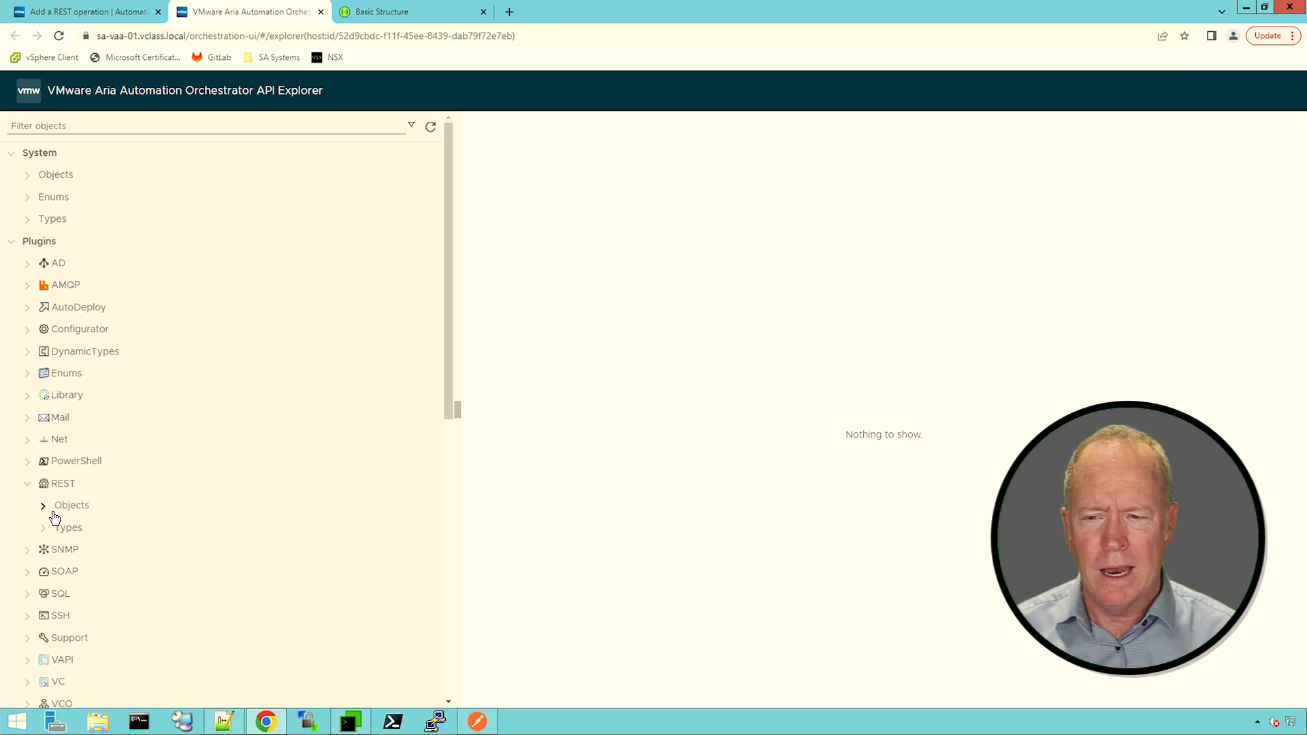
left_click(43, 505)
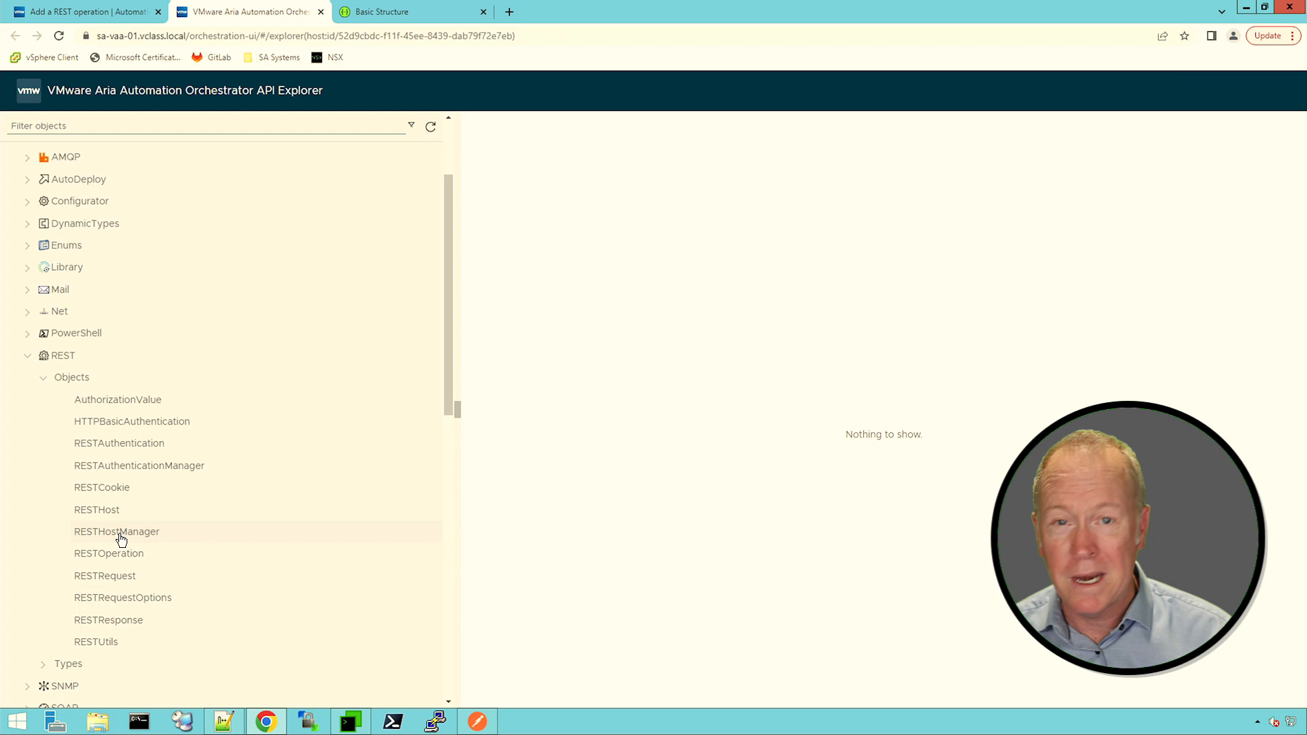
mouse_move(135, 558)
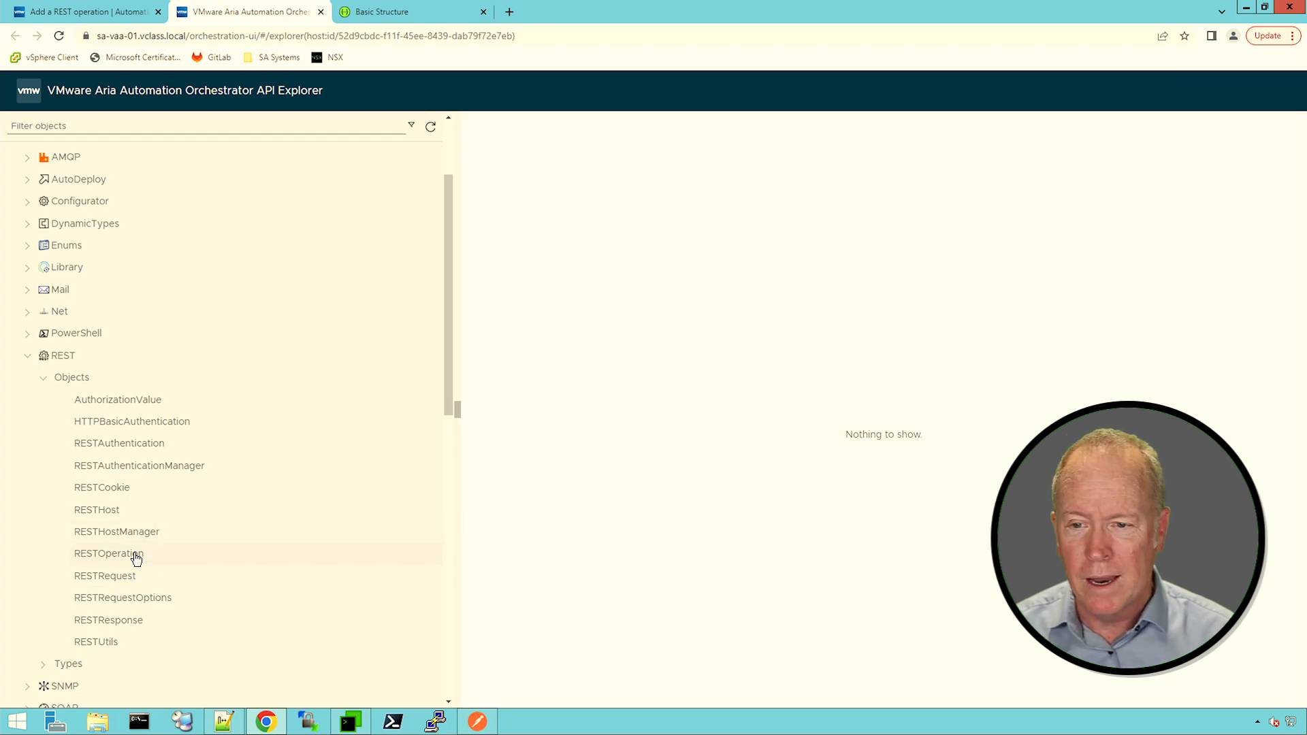
mouse_move(116, 558)
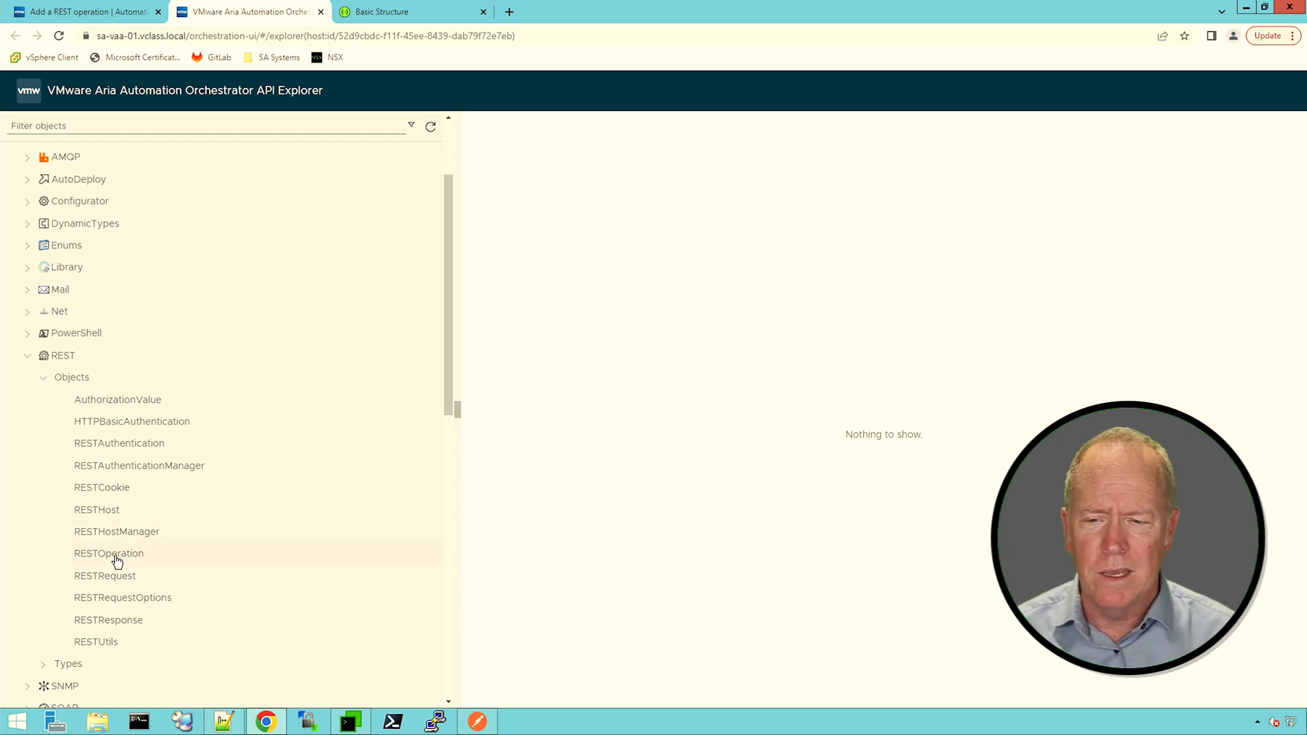
left_click(108, 553)
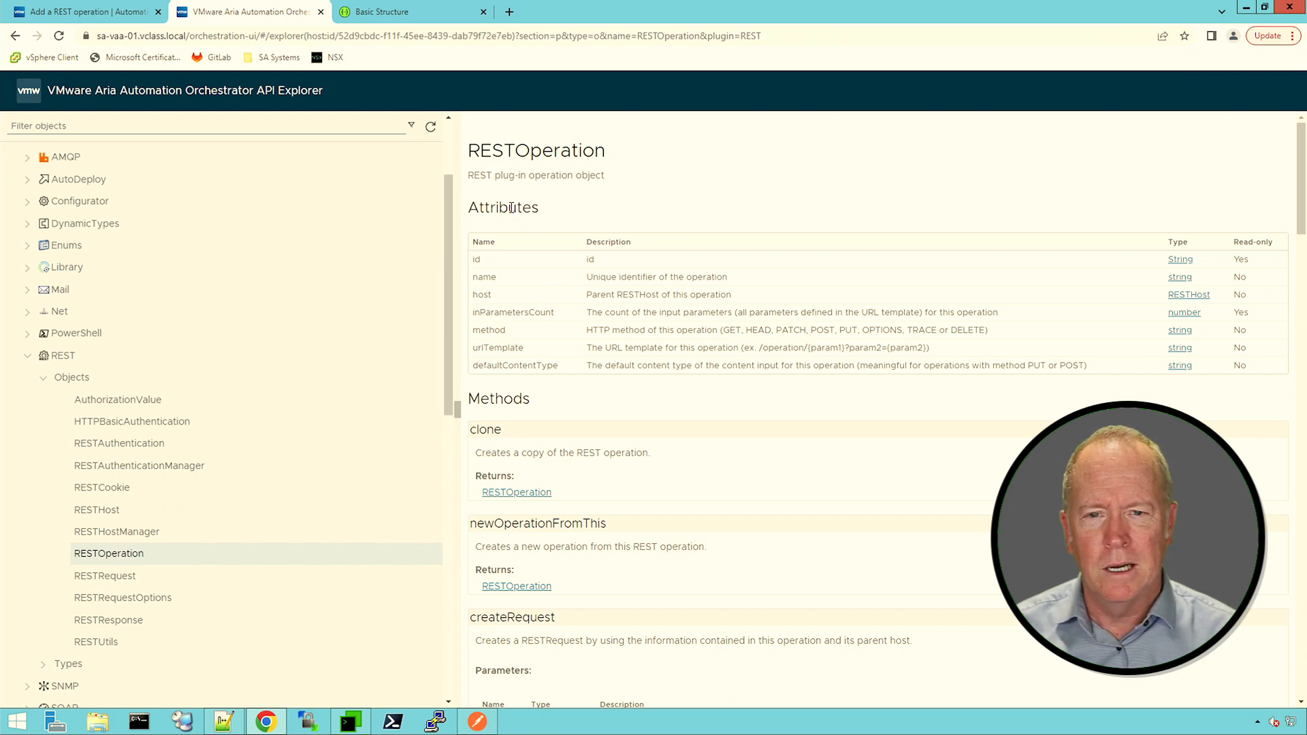
double_click(502, 207)
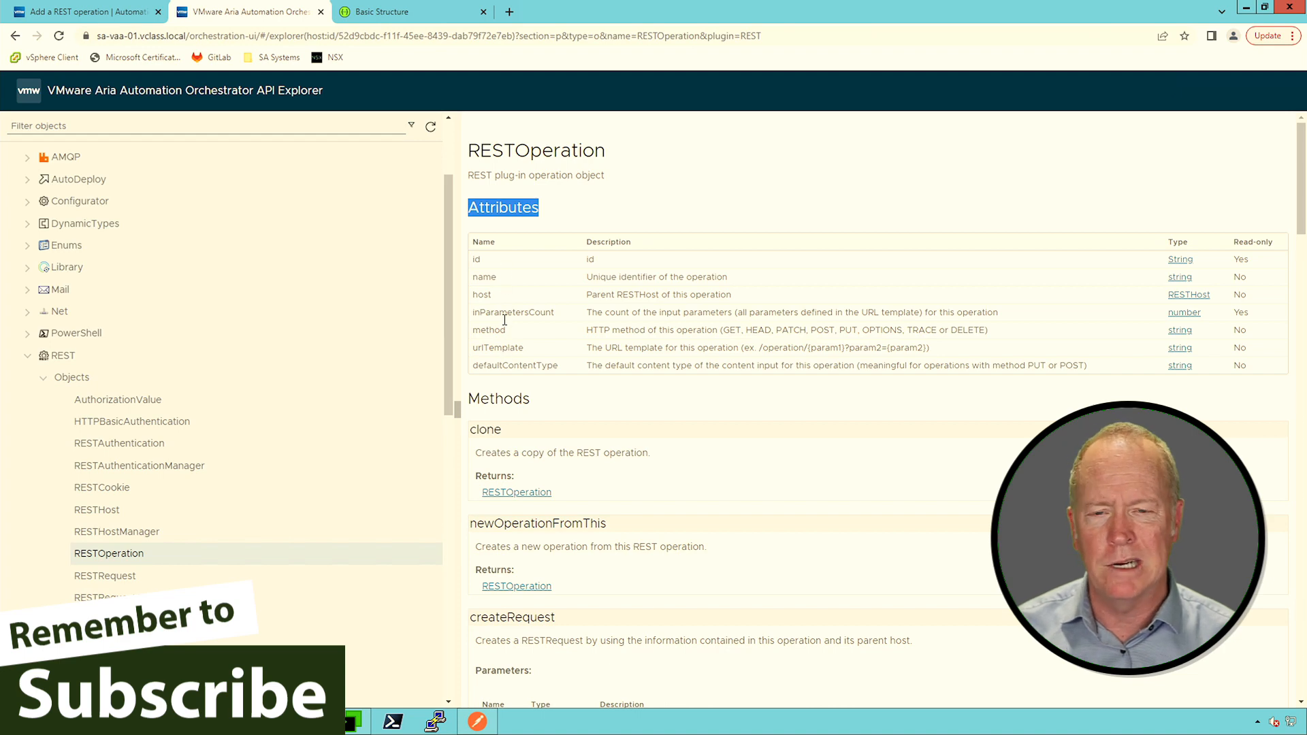
mouse_move(502, 282)
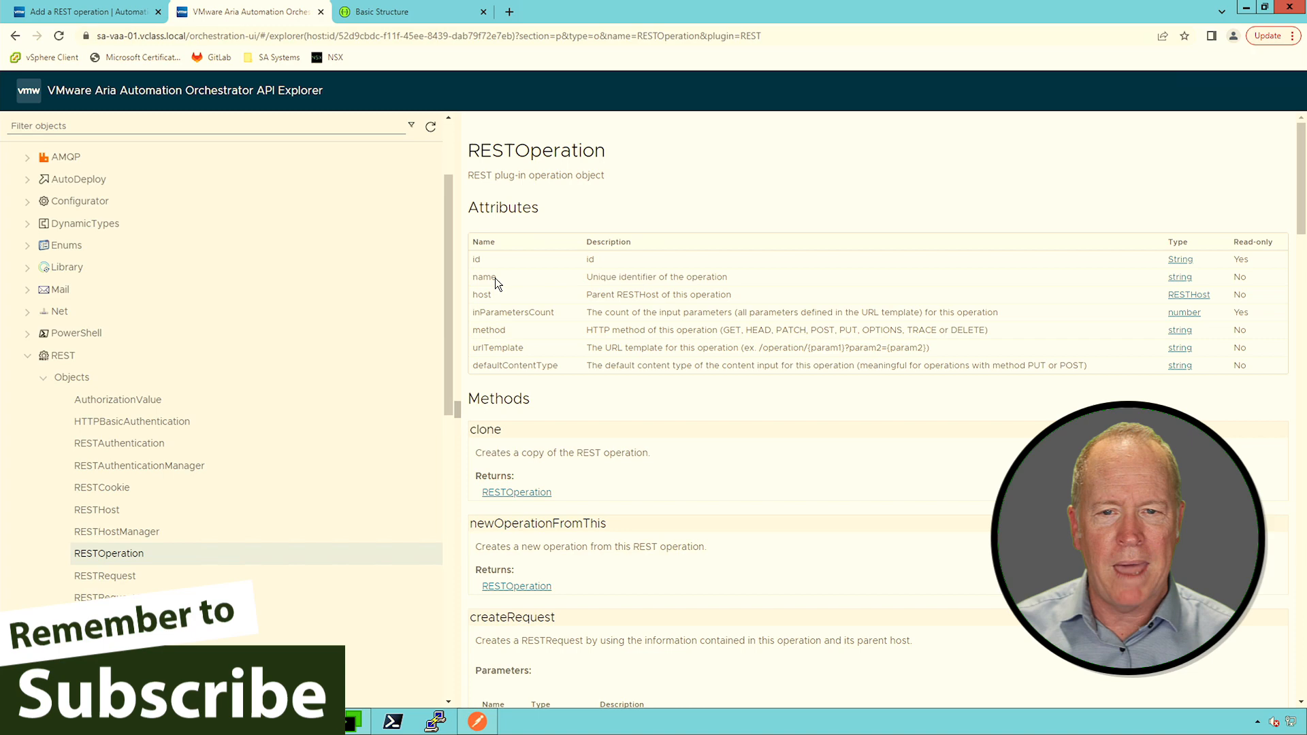
double_click(484, 277)
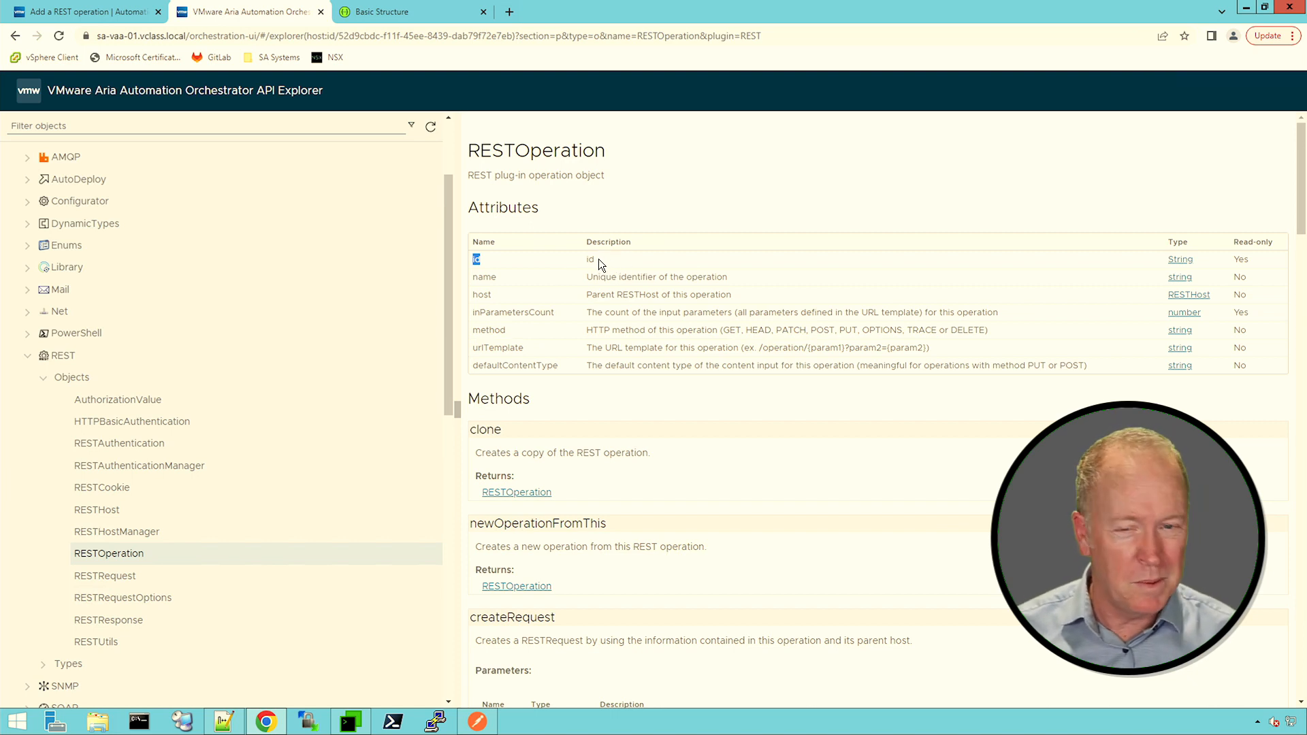
mouse_move(508, 348)
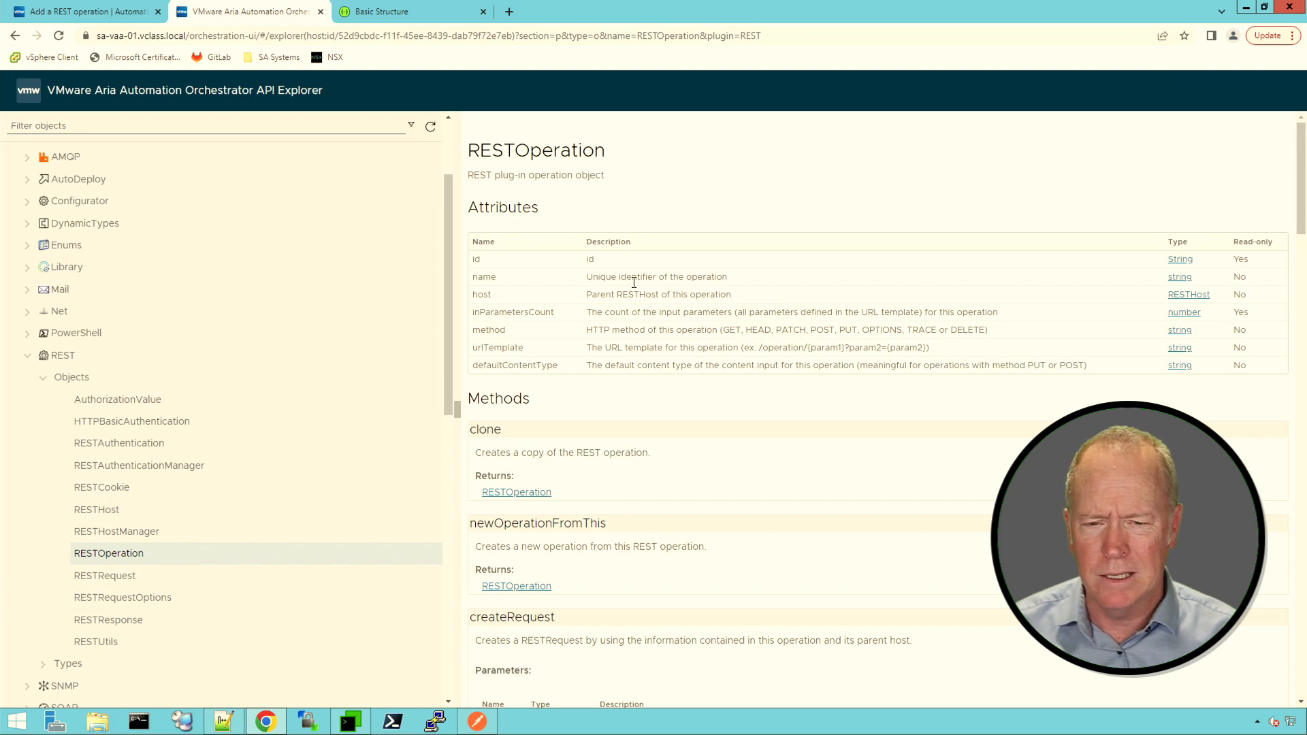
- Scroll to RESTOperation's Methods section and highlight the Methods heading and clone
scroll("down", 3)
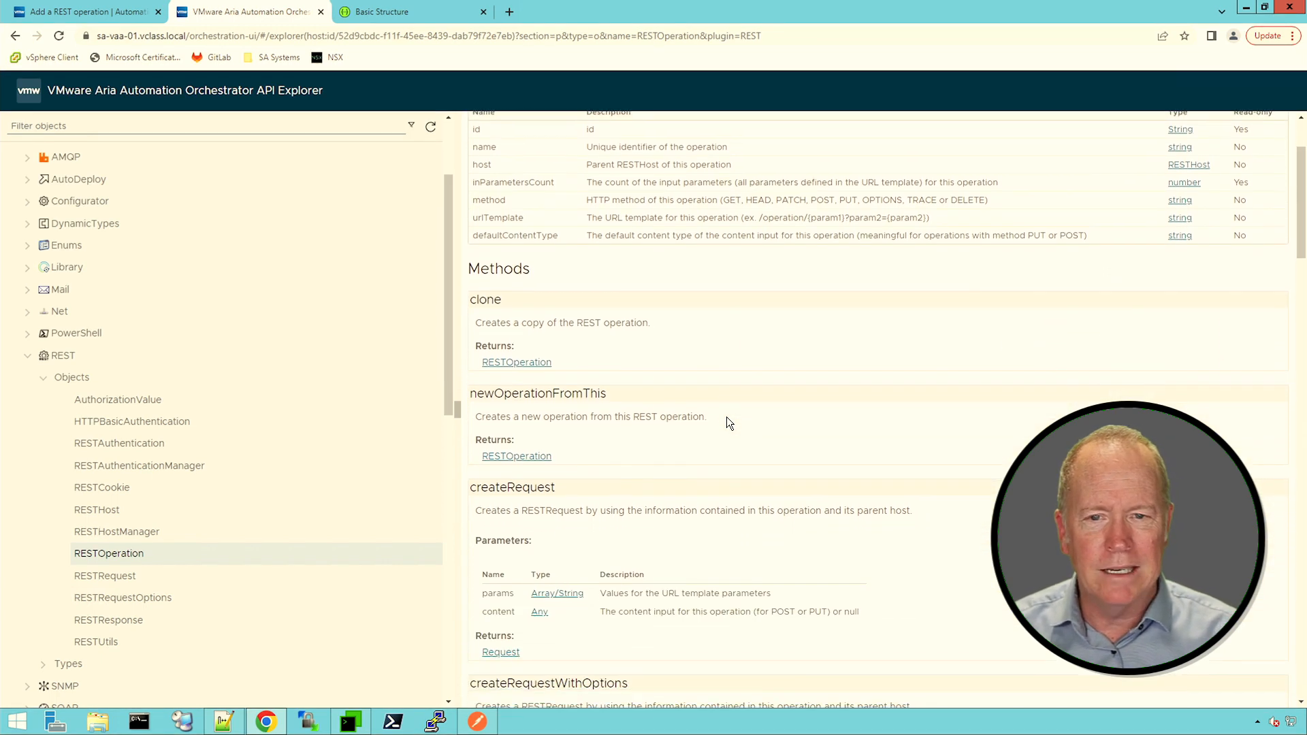
scroll("down", 3)
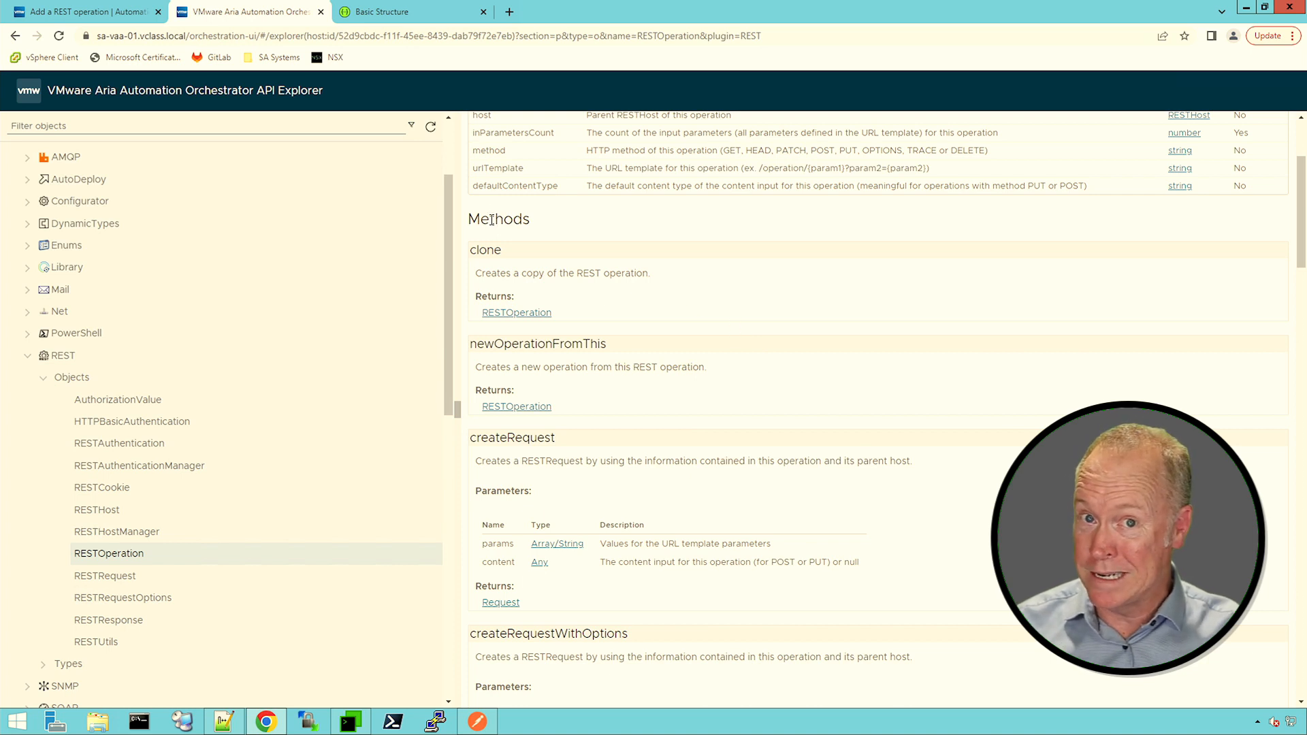
double_click(499, 218)
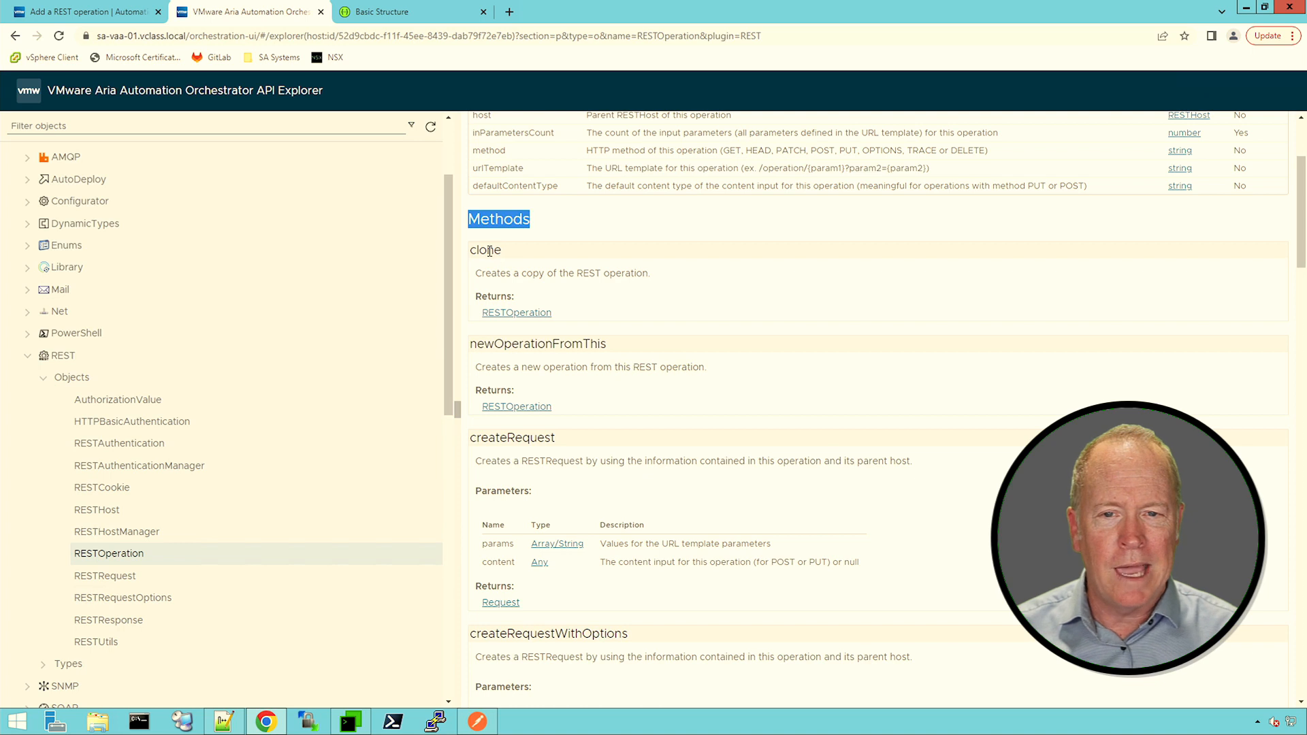
double_click(485, 250)
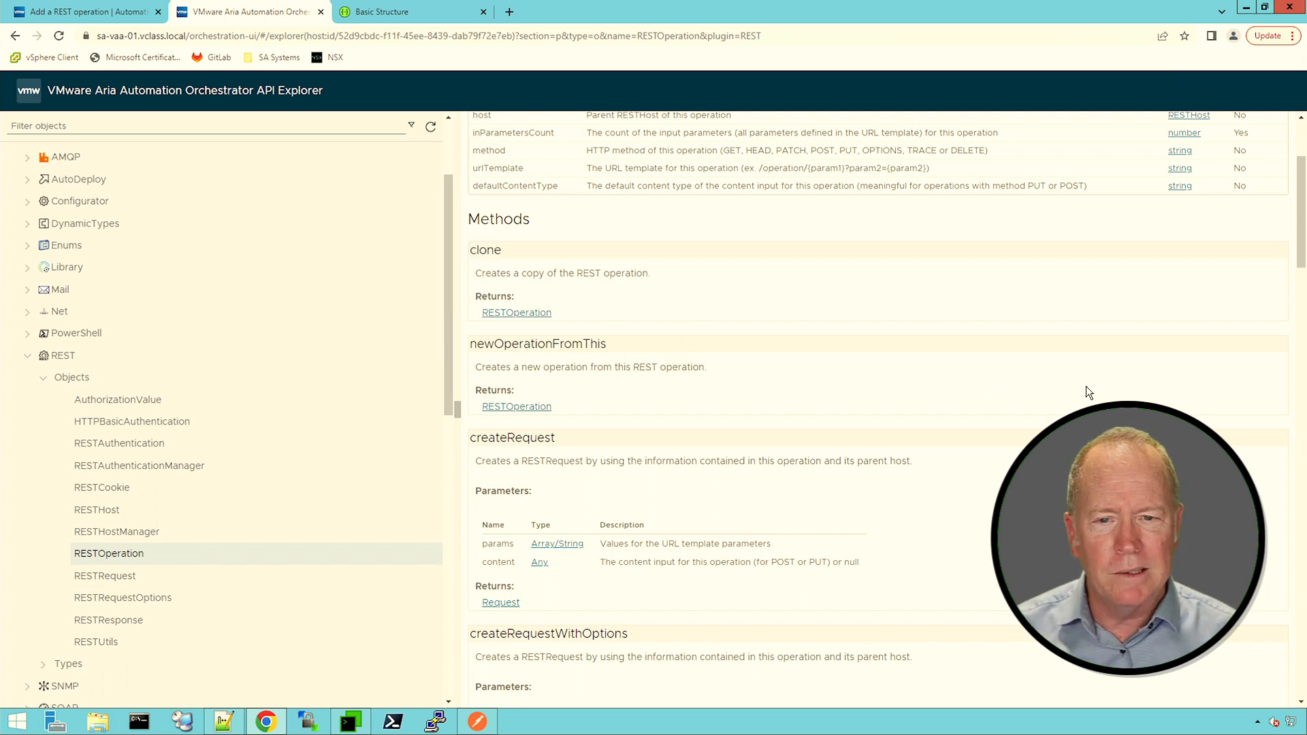
- Scroll through the method list to createRequest and createRequestWithOptions
scroll("down", 3)
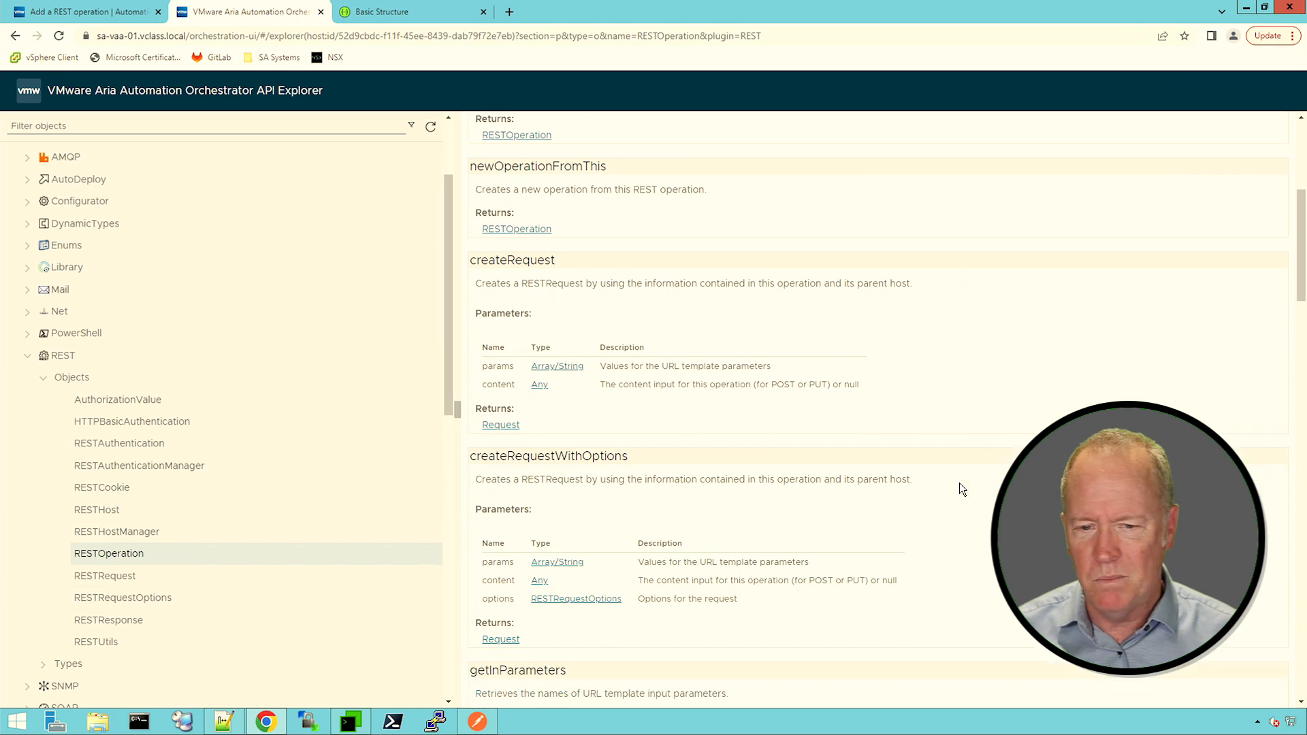
scroll("down", 3)
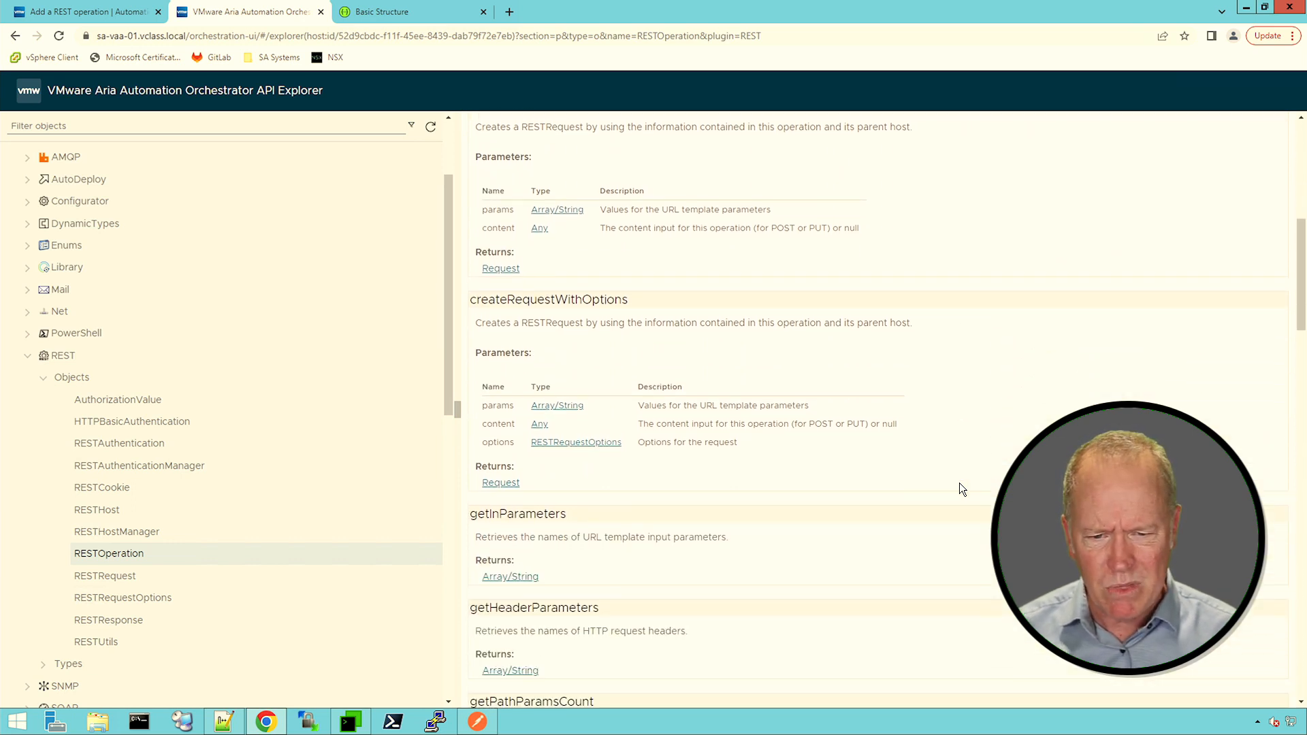
scroll("down", 3)
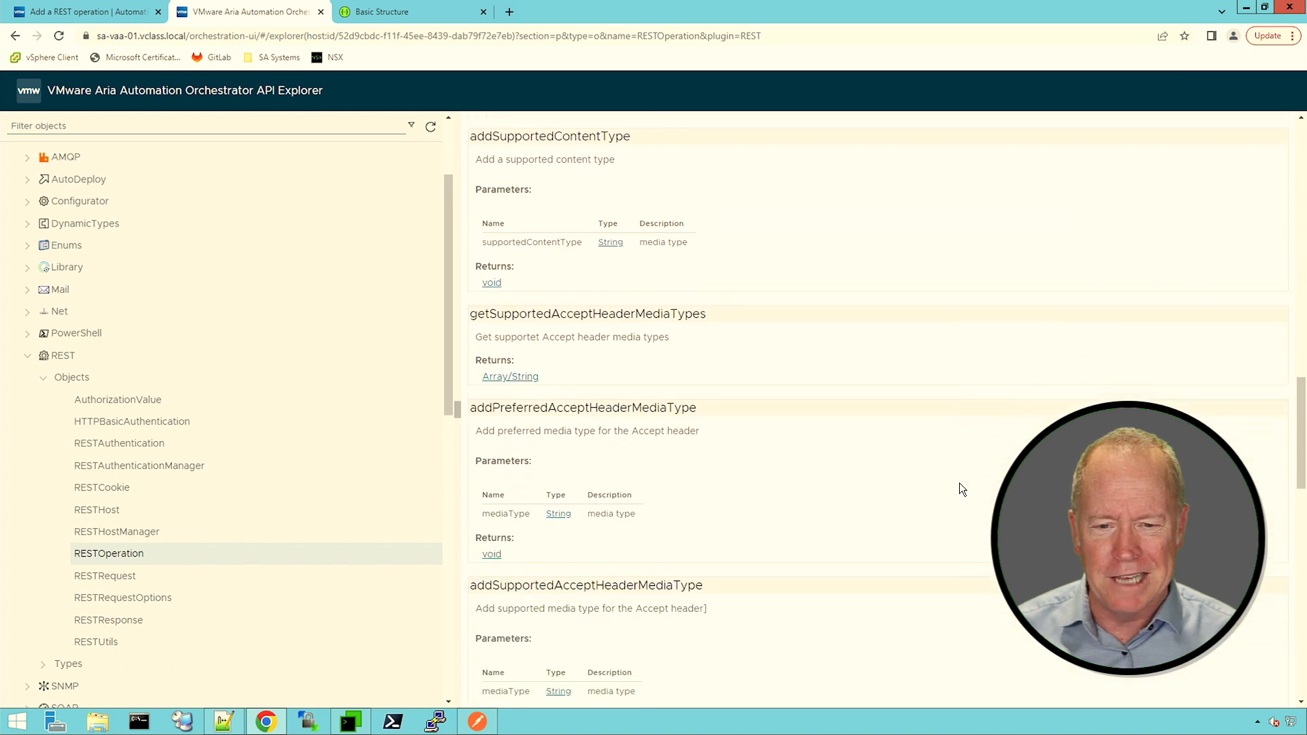
scroll("down", 3)
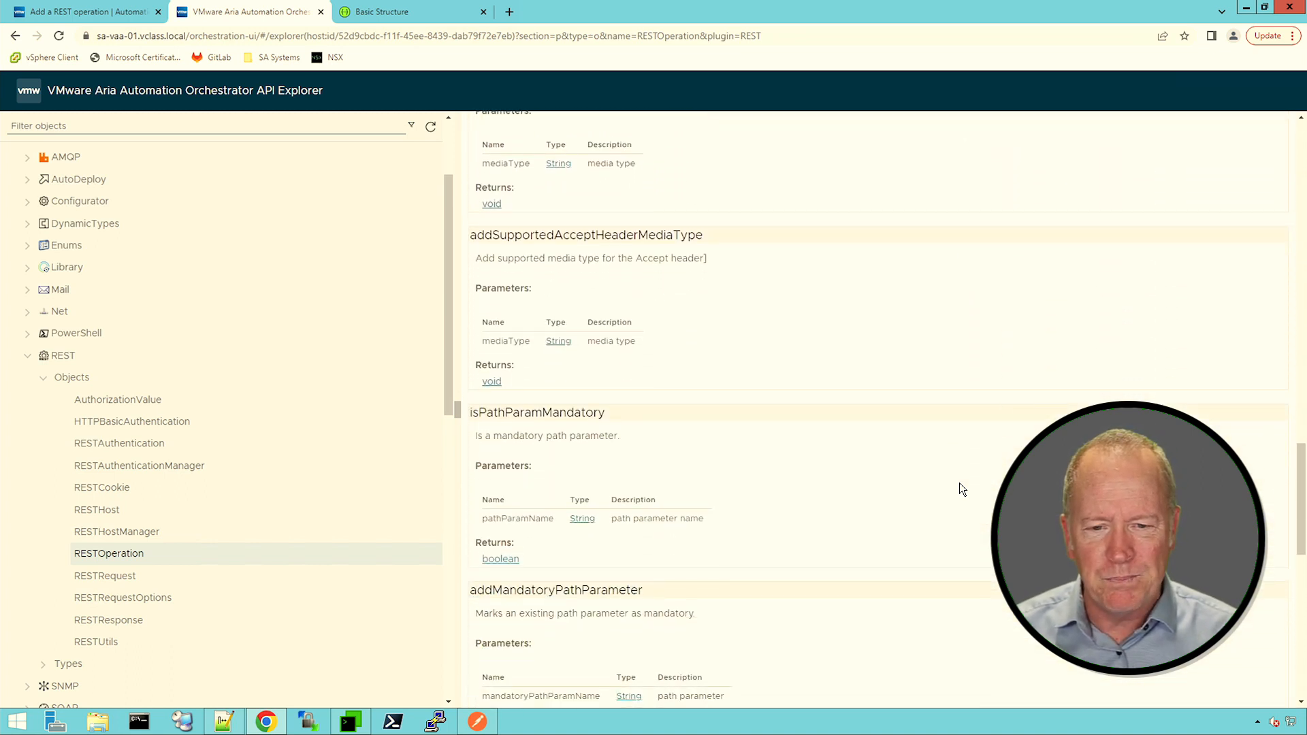
scroll("down", 3)
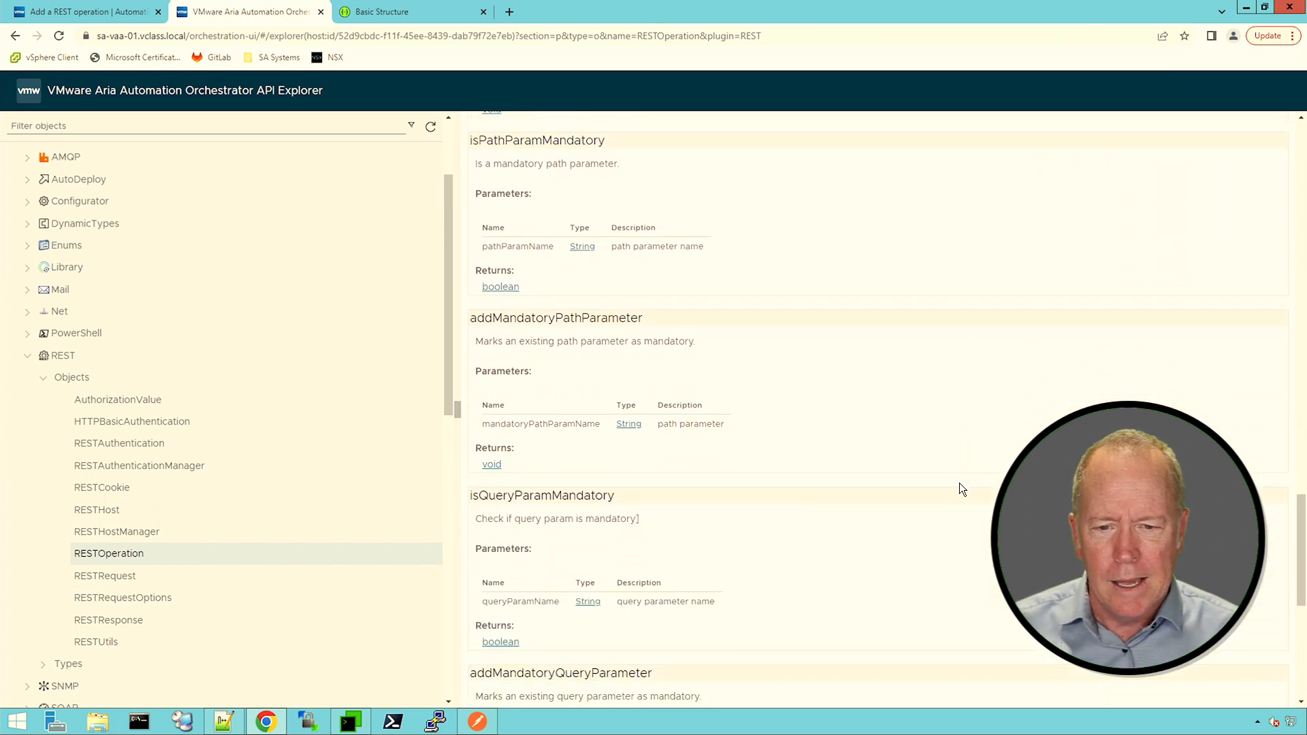
scroll("down", 3)
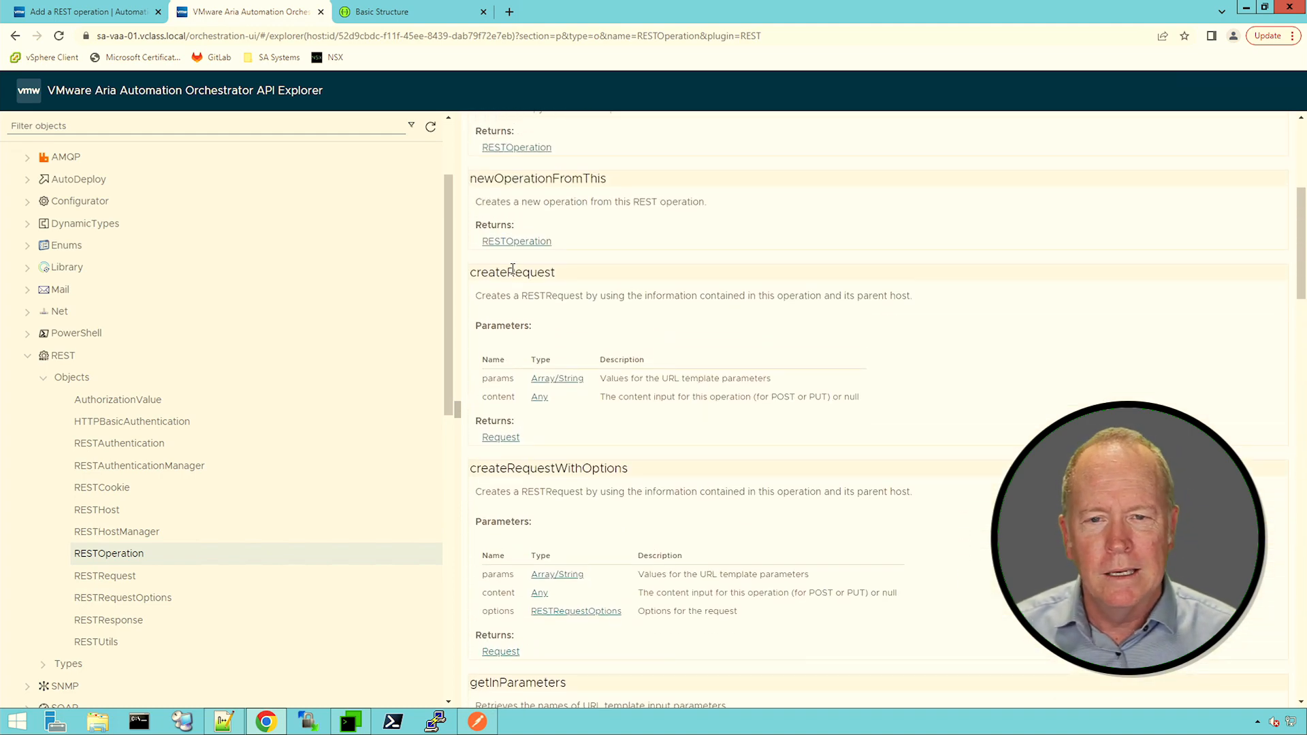
double_click(512, 272)
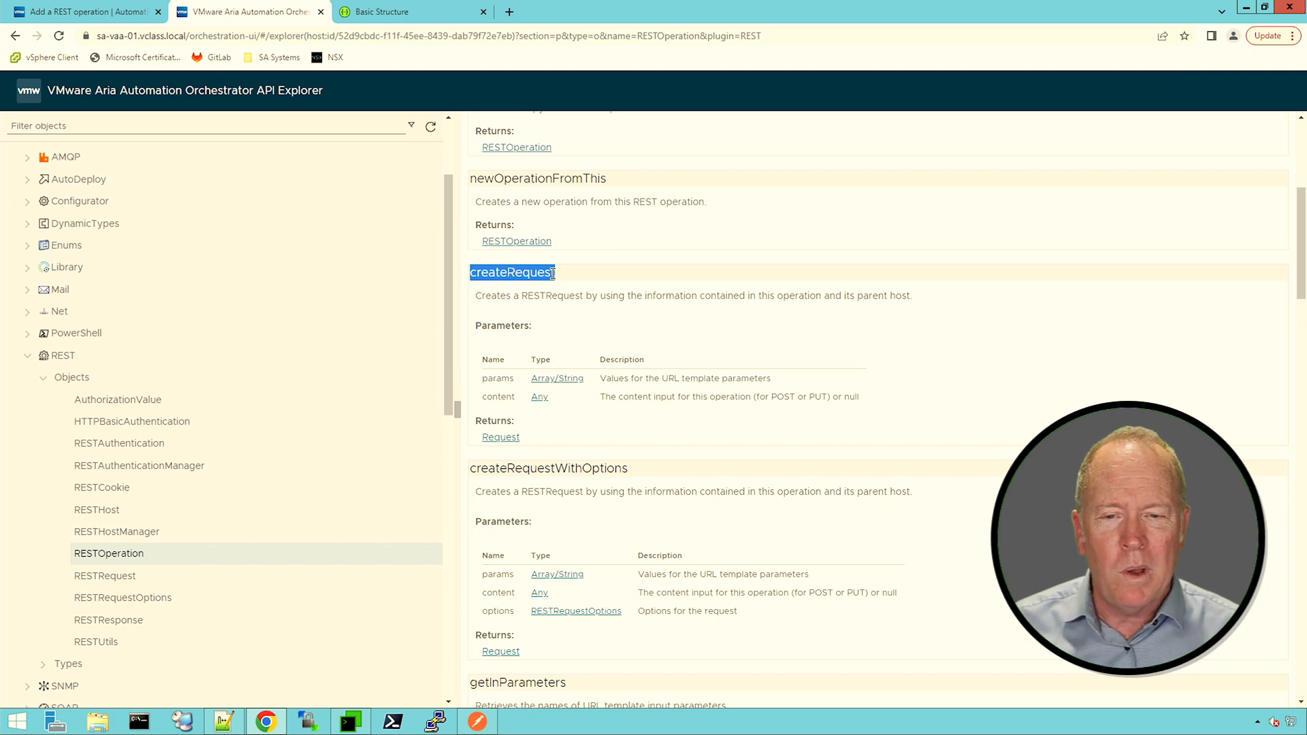
mouse_move(614, 275)
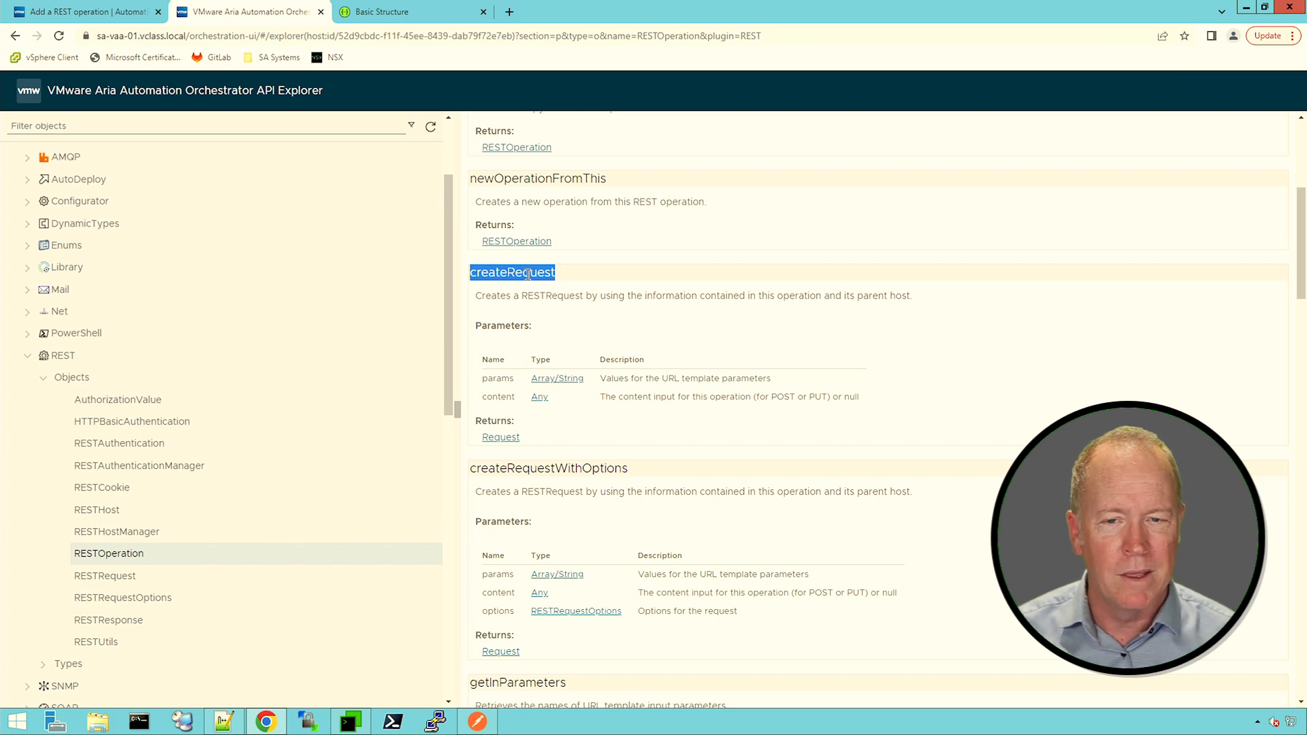
mouse_move(674, 323)
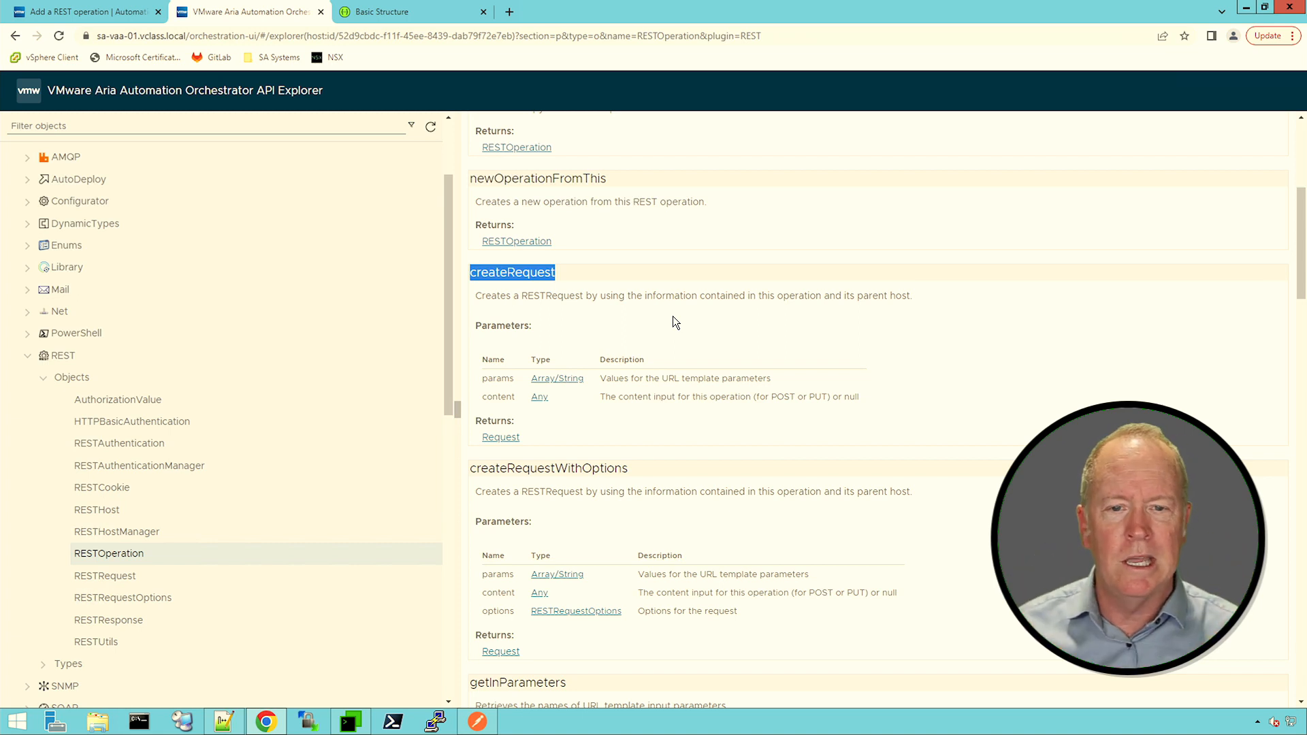
mouse_move(488, 420)
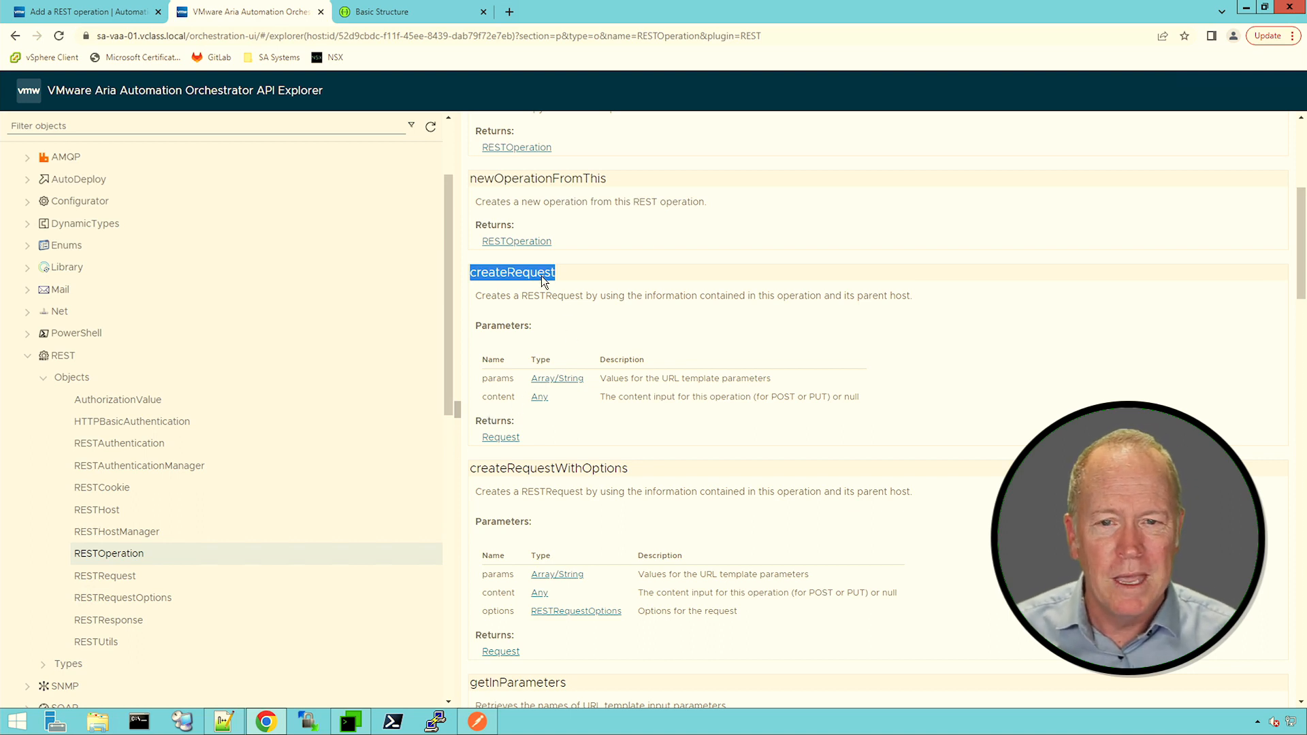
mouse_move(506, 272)
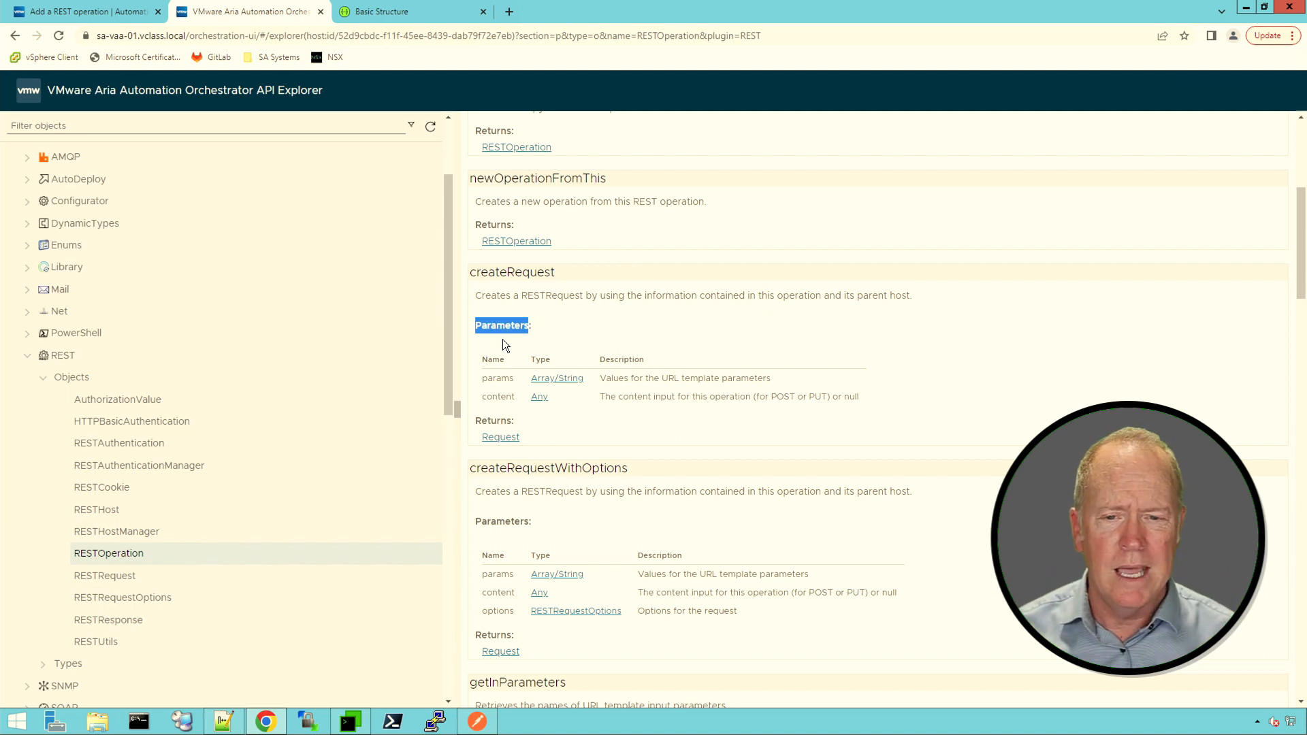
double_click(494, 420)
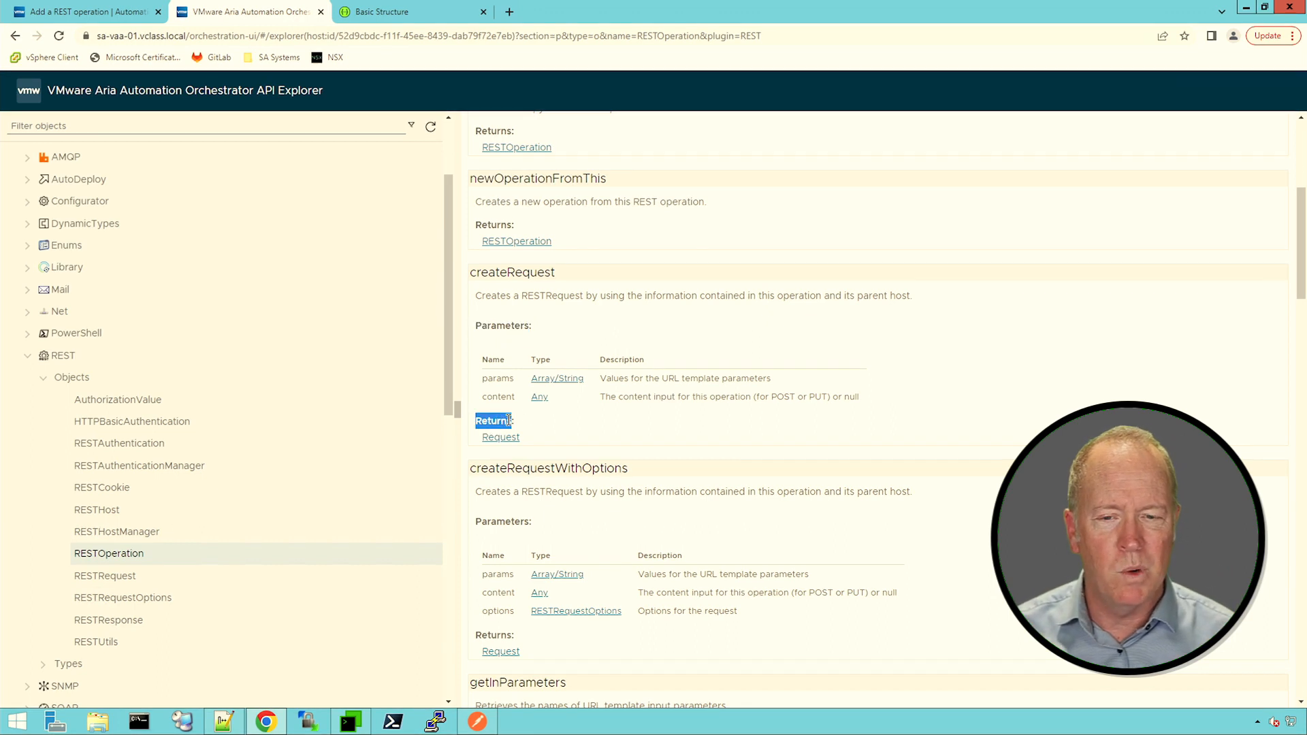
mouse_move(547, 428)
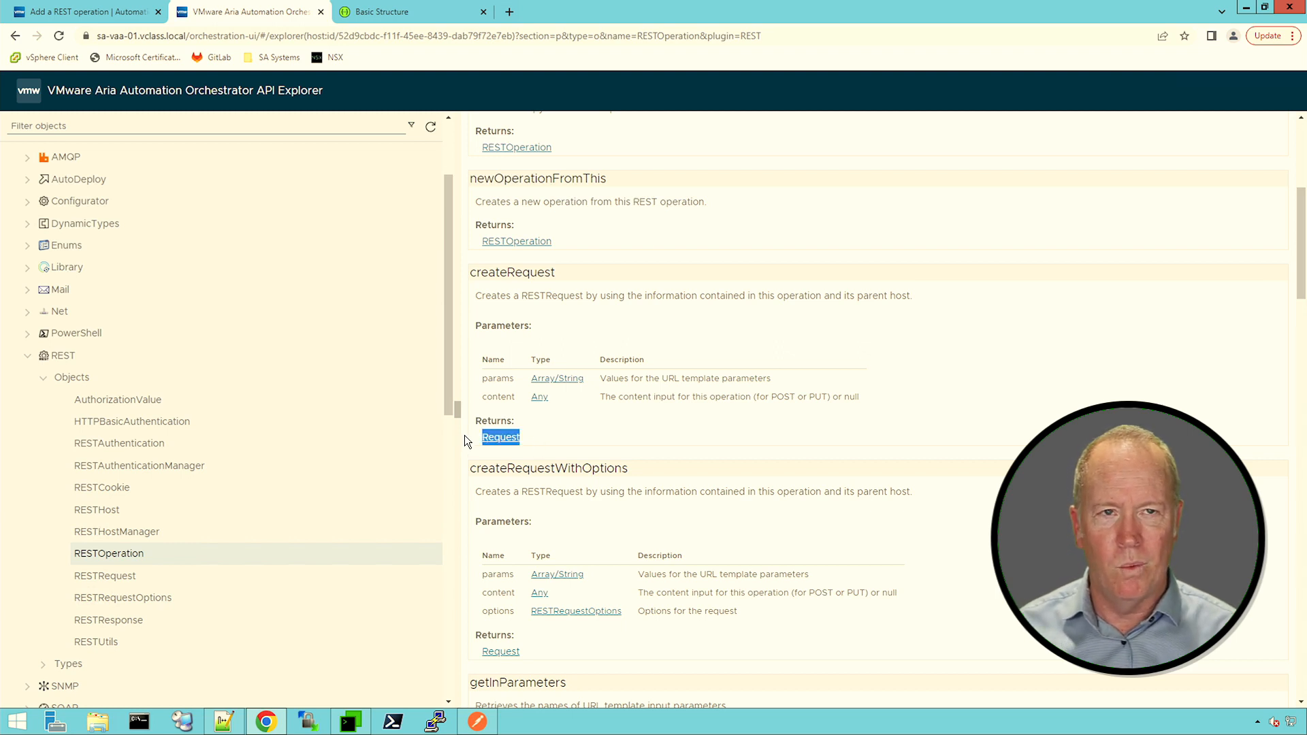
mouse_move(534, 441)
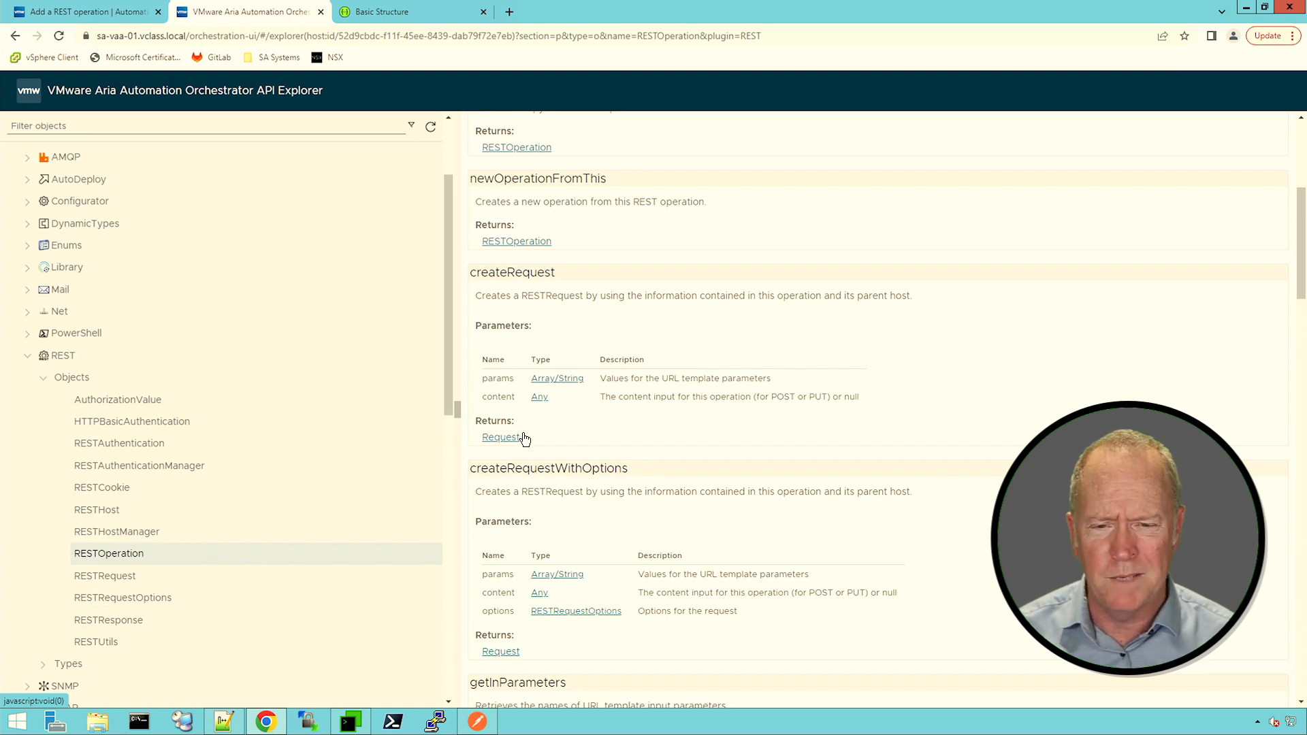
mouse_move(183, 542)
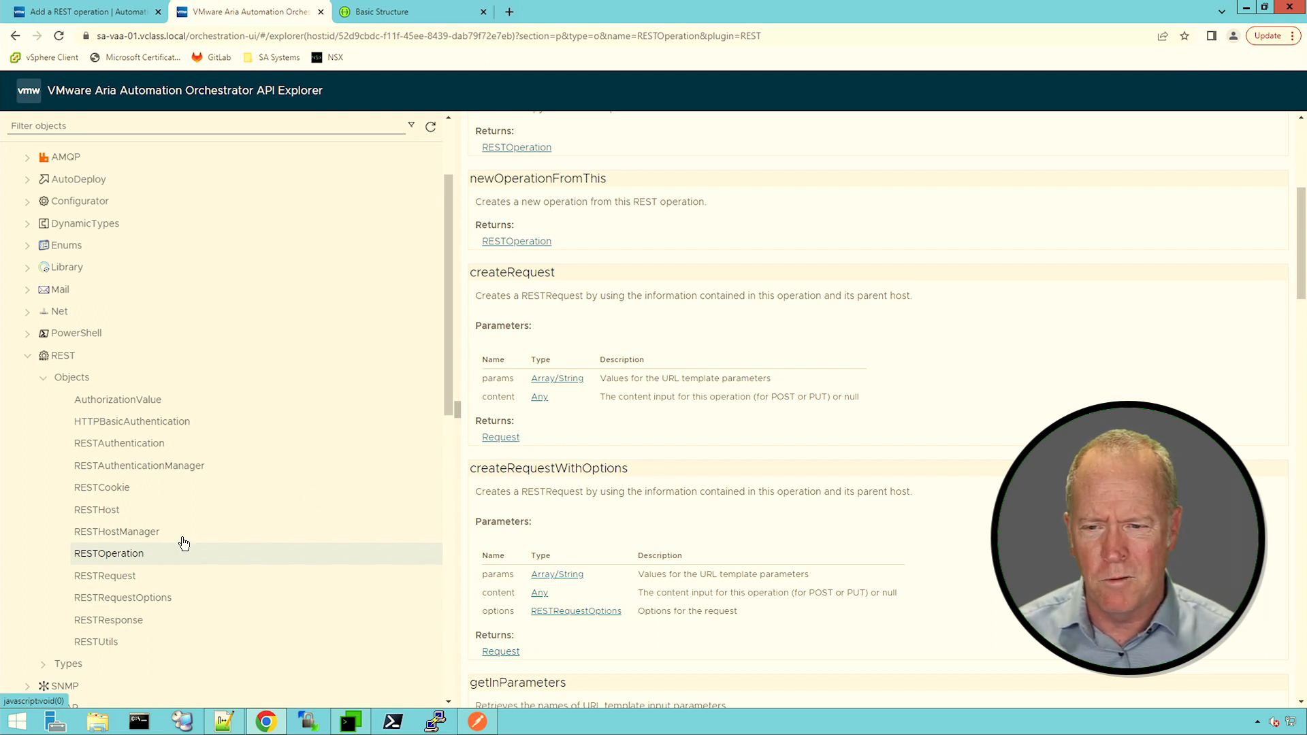
mouse_move(105, 575)
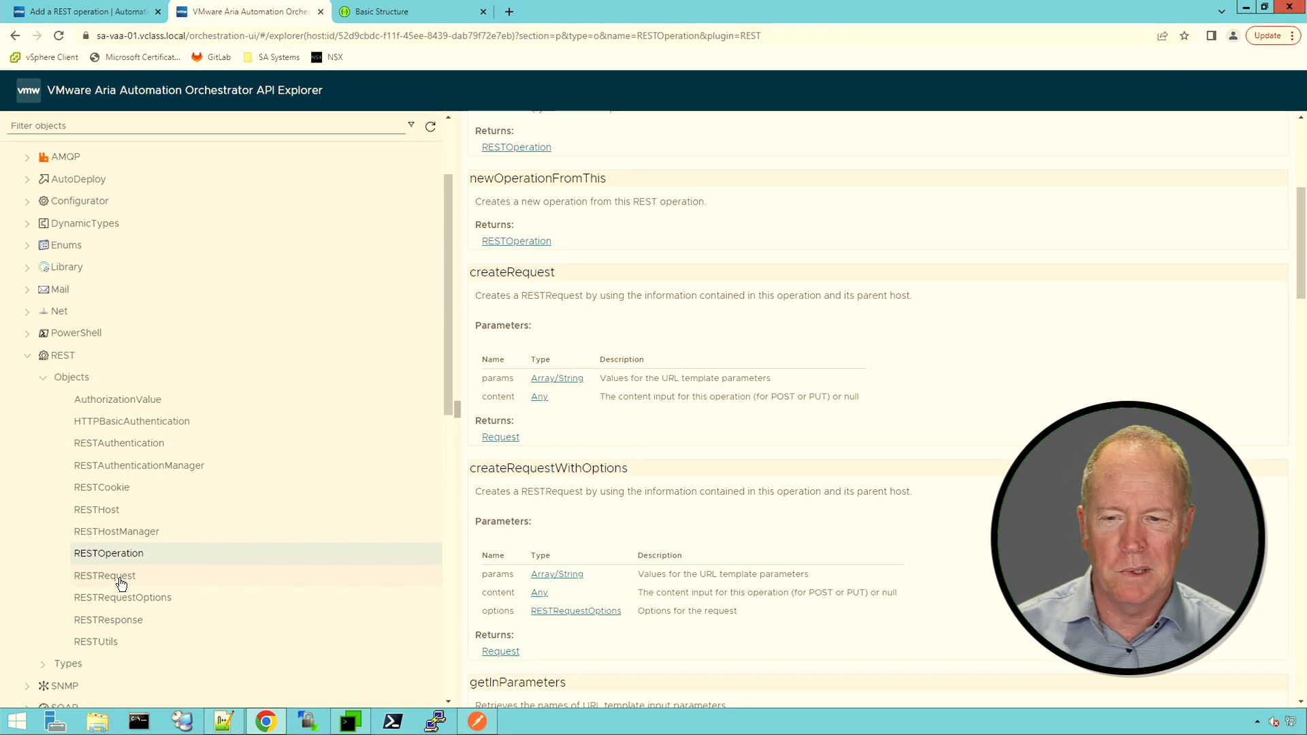
- Open RESTRequest's reference page, highlight execute and scroll to executeWithCredentials
left_click(104, 576)
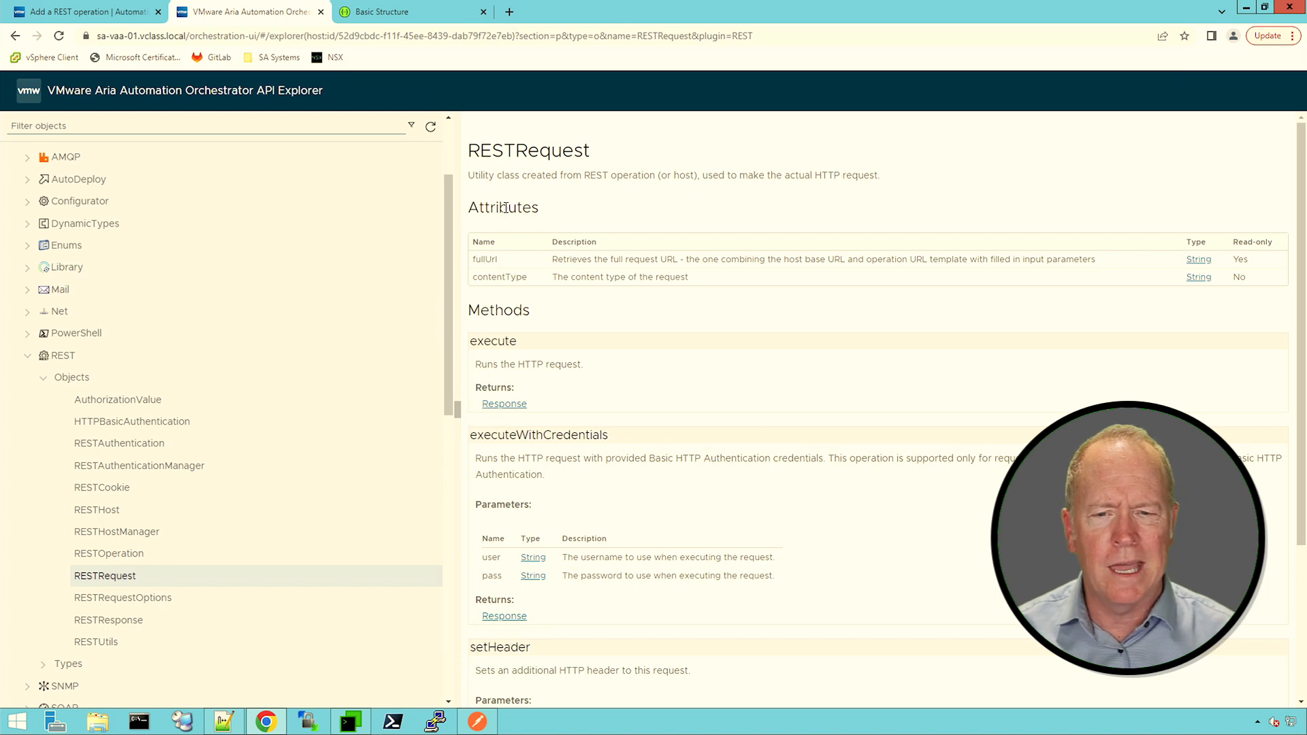
mouse_move(509, 265)
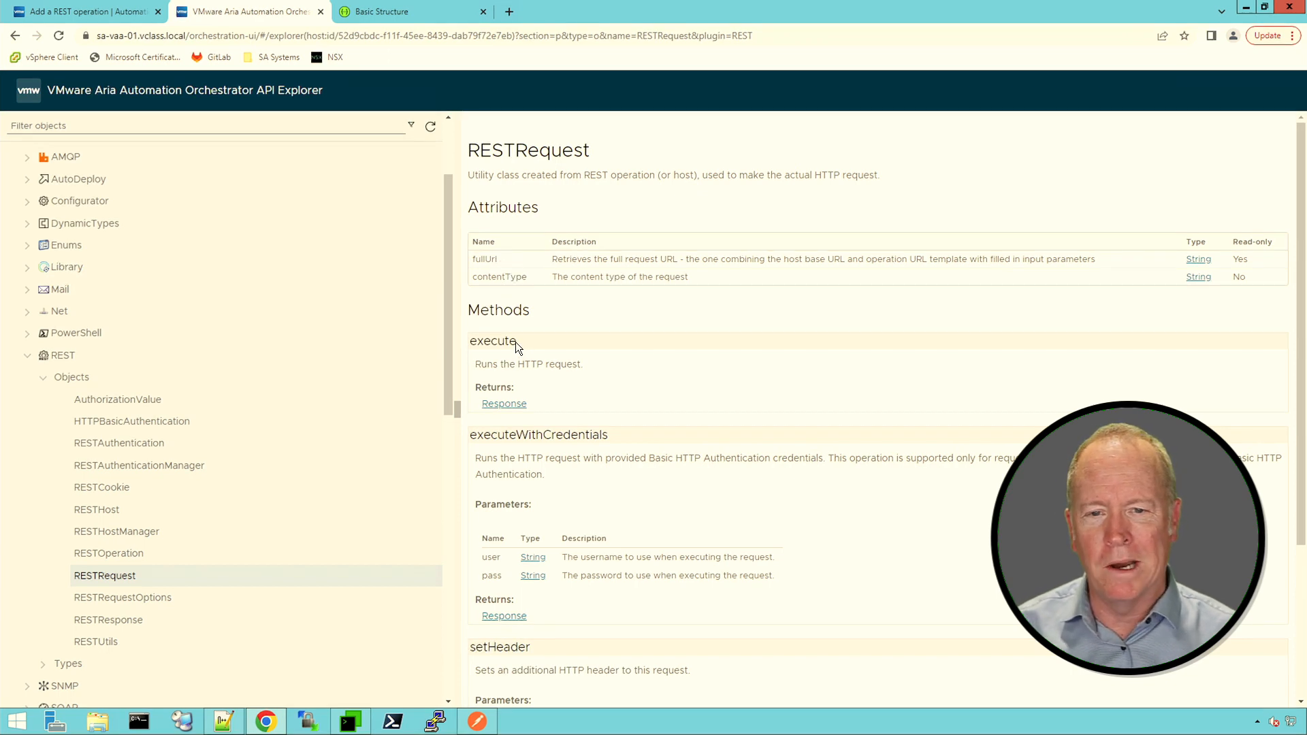
double_click(493, 341)
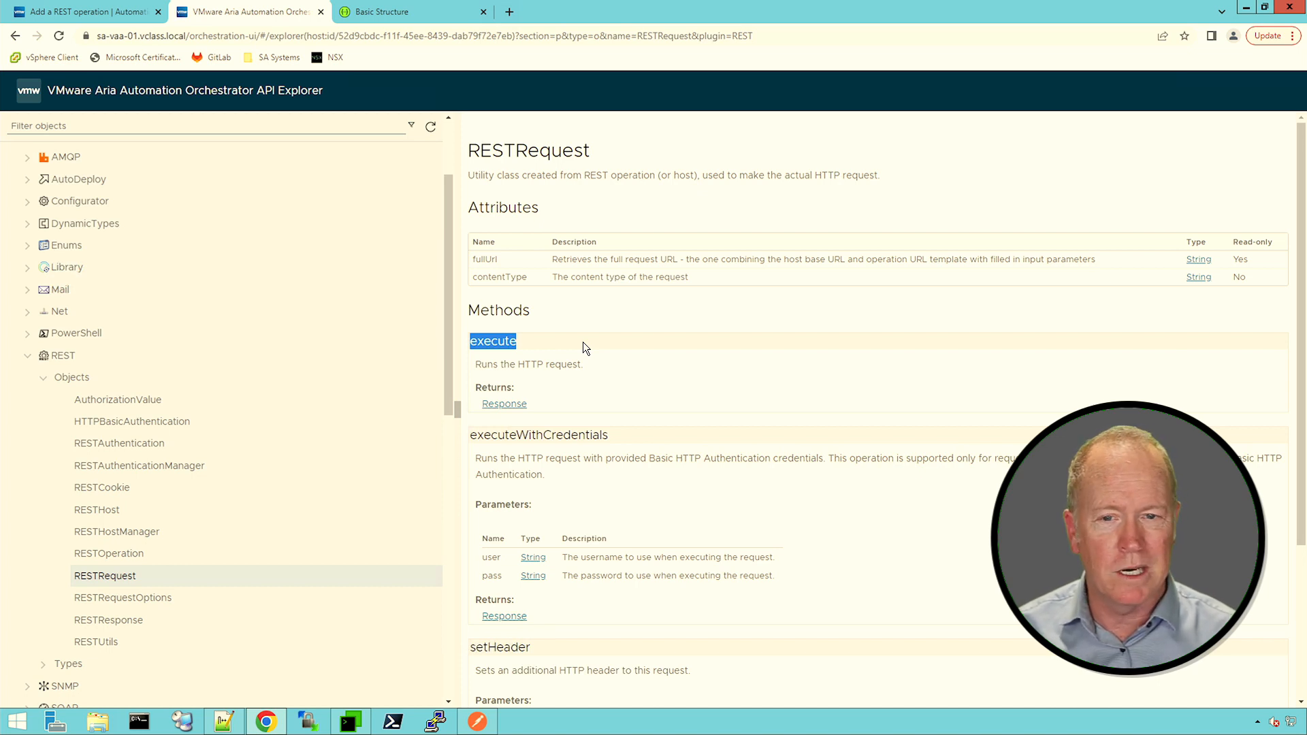
mouse_move(525, 350)
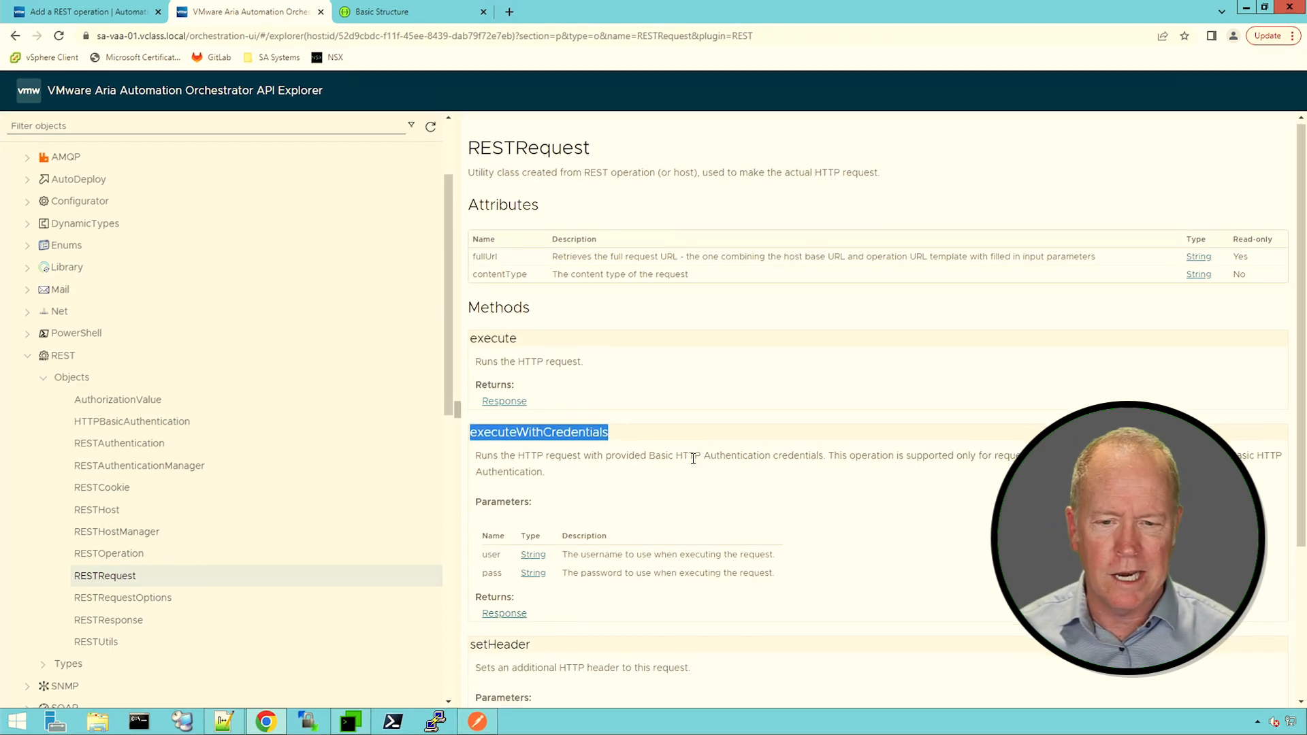
scroll("down", 3)
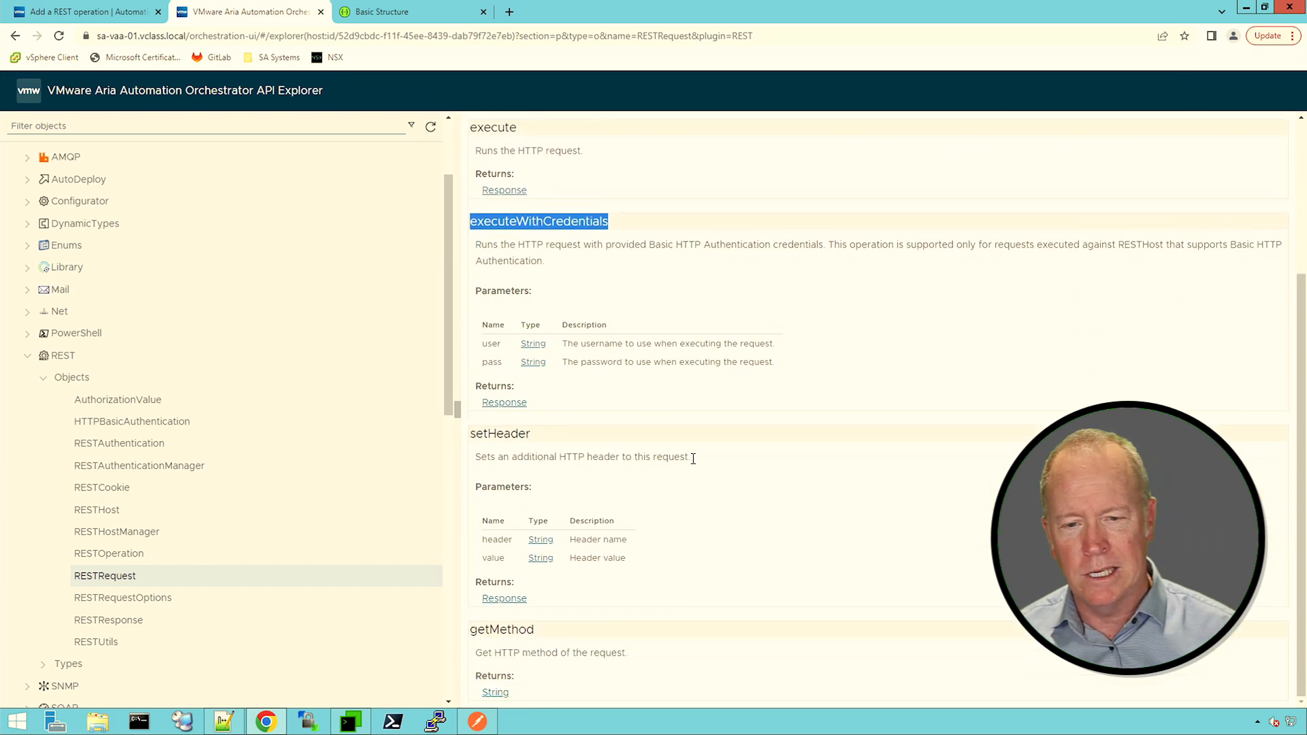